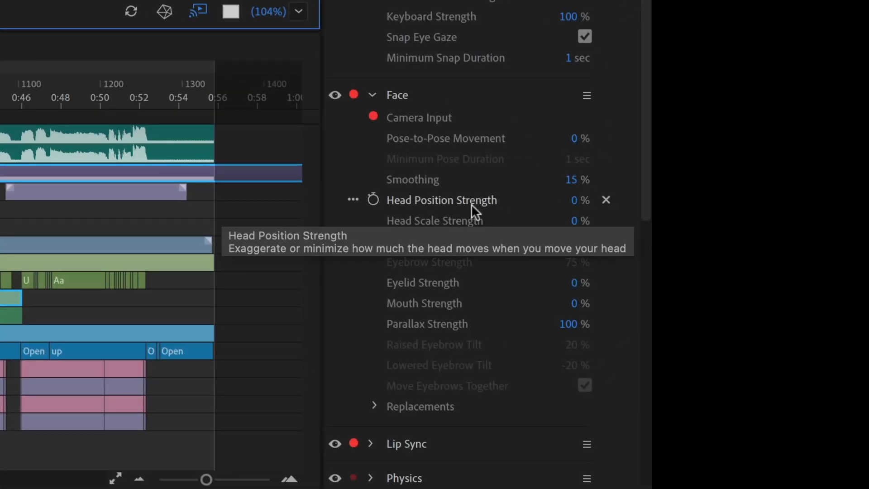
{"action": "mouse_move", "coordinate": [606, 200]}
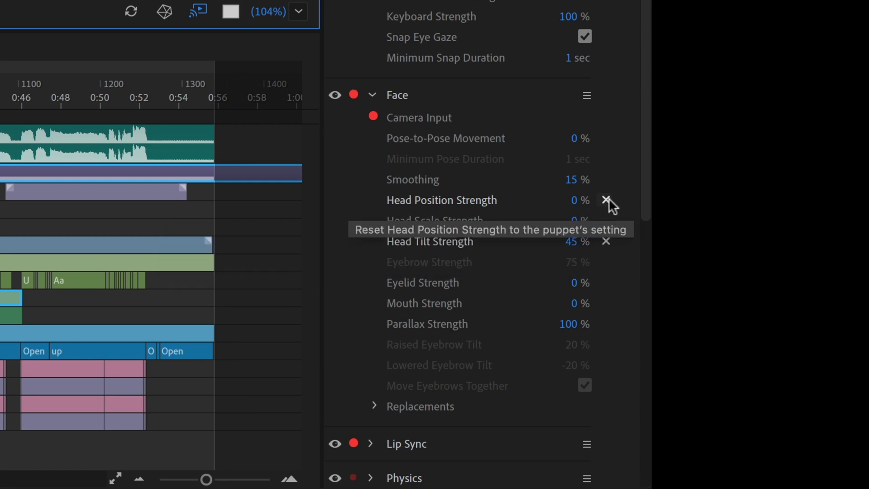
Reset the head position strength and select the Ash puppet's Head layer
{"action": "left_click", "coordinate": [606, 200]}
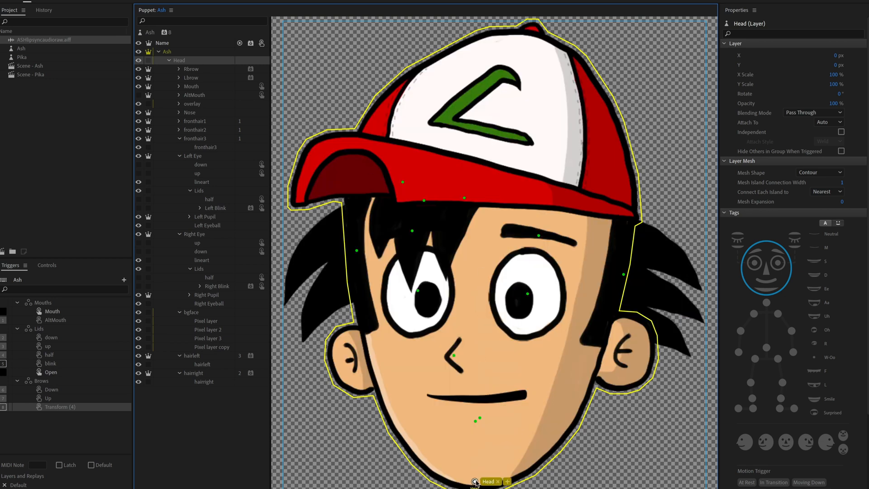
{"action": "left_click", "coordinate": [476, 479]}
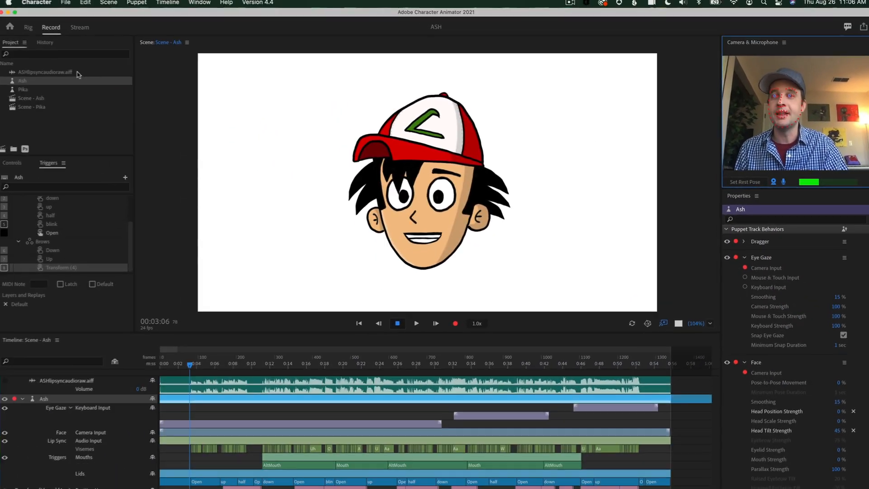
Select ASHlipsyncaudioraw.aiff and open the Timeline menu for Compute Head Movement from Speech
{"action": "left_click", "coordinate": [46, 72]}
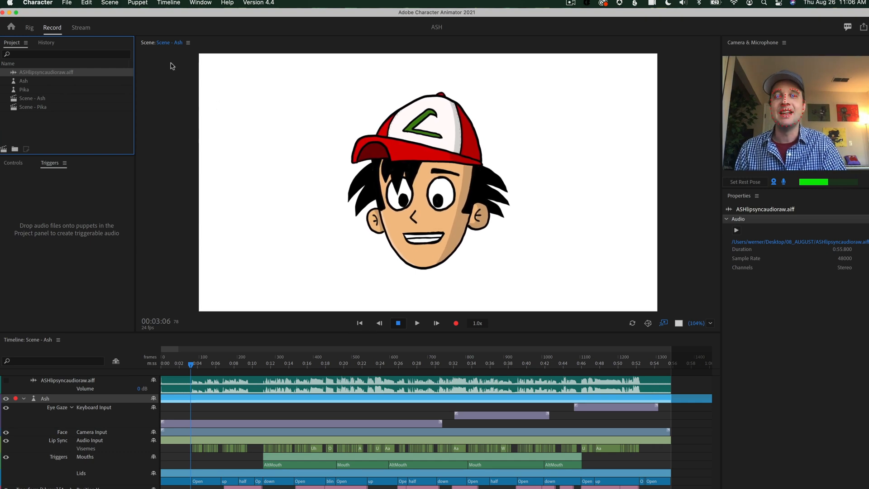
{"action": "left_click", "coordinate": [168, 3]}
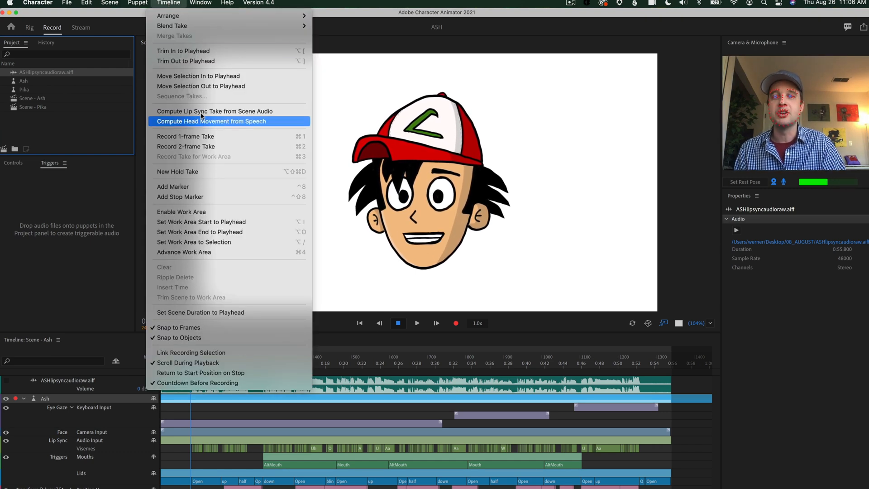
{"action": "mouse_move", "coordinate": [349, 357]}
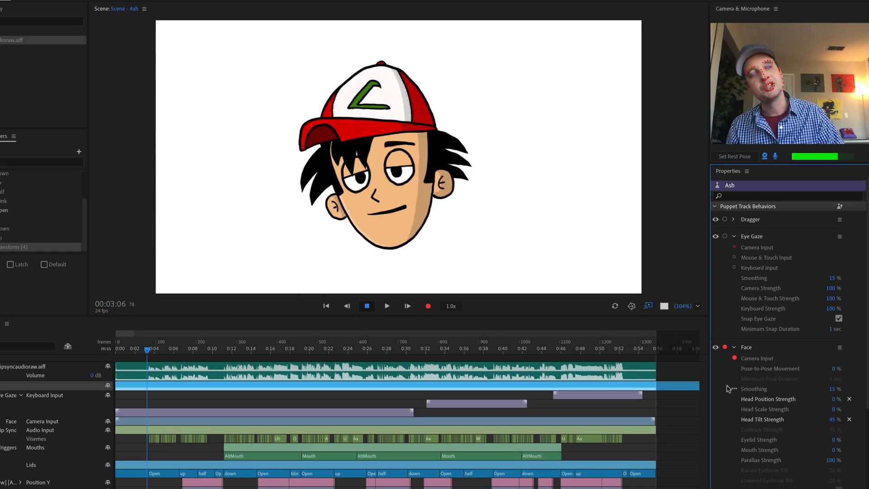
{"action": "mouse_move", "coordinate": [727, 386]}
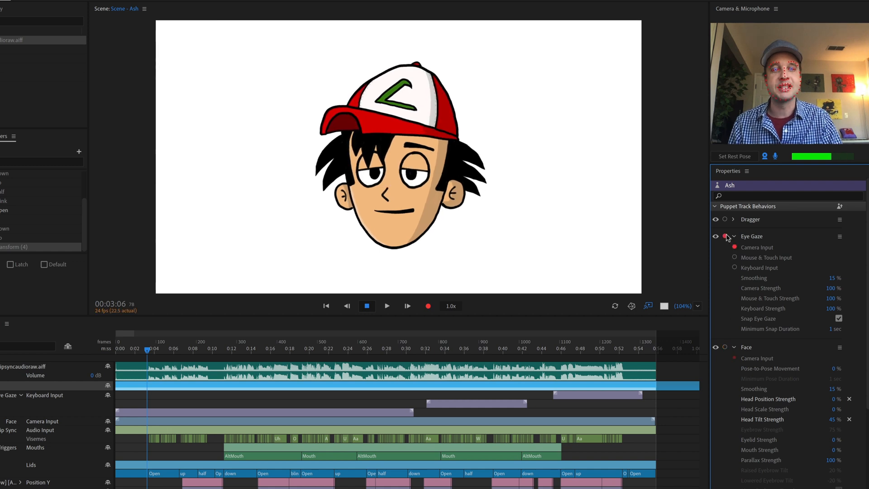
Disarm the Face behavior's record-arm dot in Properties
{"action": "left_click", "coordinate": [734, 268]}
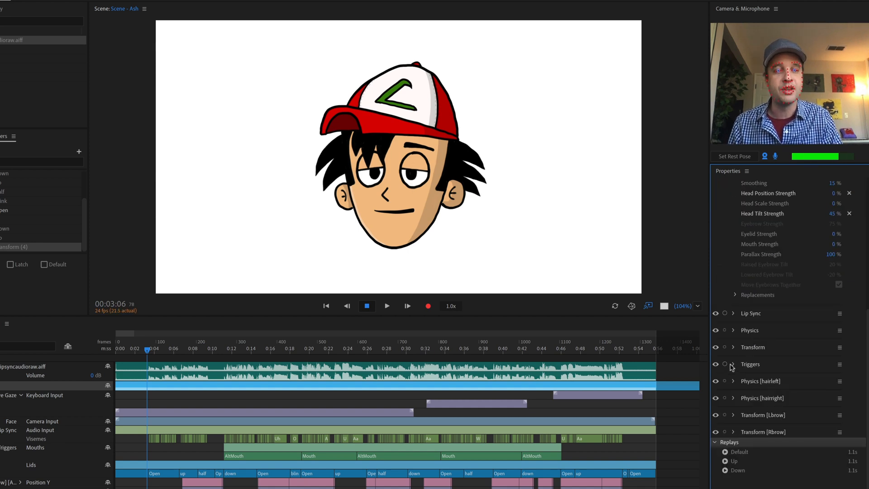
Arm the Triggers behavior and choose an Open take in the Lids row
{"action": "left_click", "coordinate": [725, 363]}
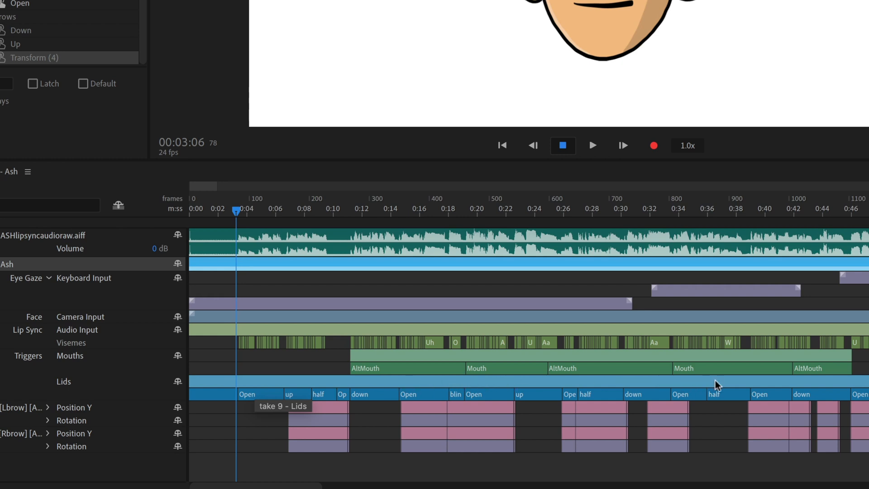
{"action": "mouse_move", "coordinate": [478, 361]}
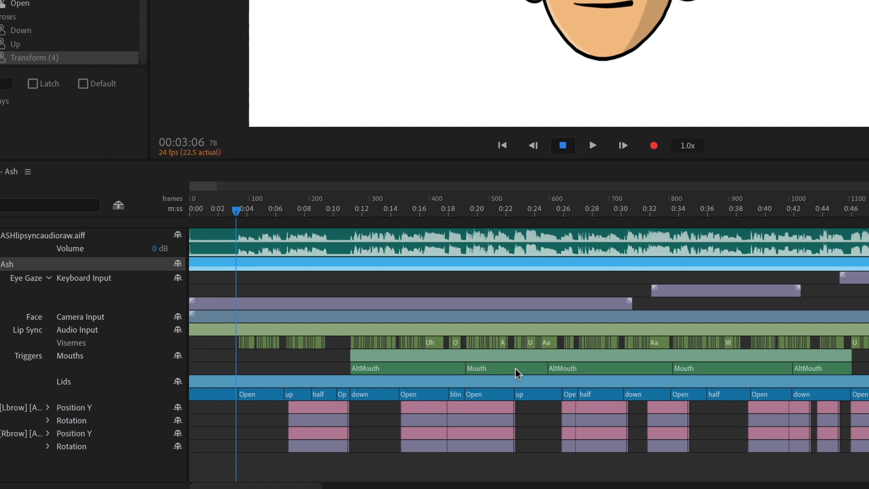
{"action": "mouse_move", "coordinate": [630, 403]}
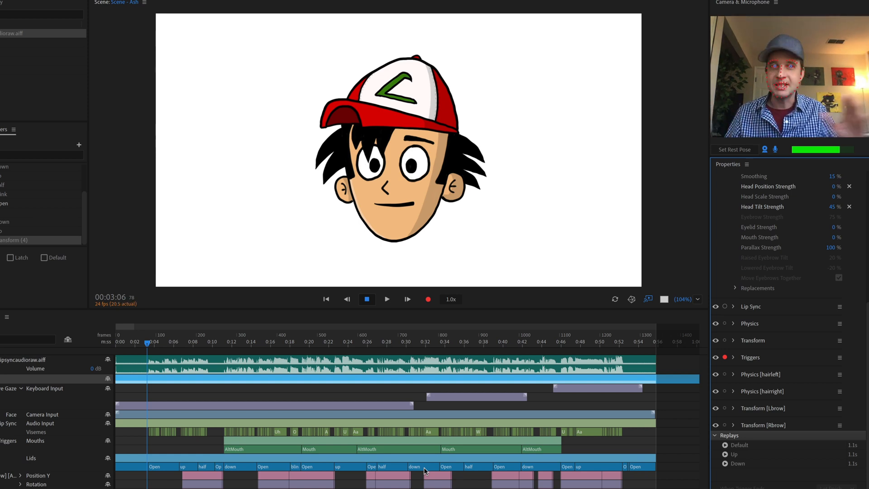
{"action": "mouse_move", "coordinate": [251, 429]}
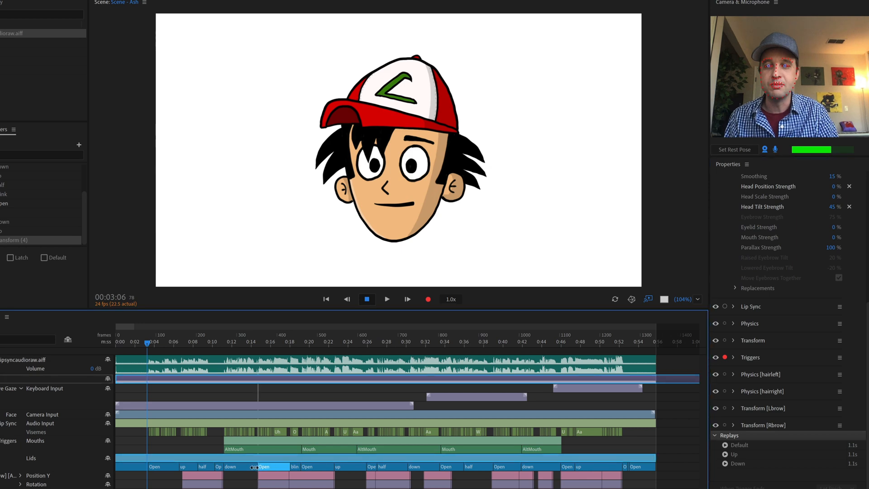
{"action": "left_click", "coordinate": [271, 341]}
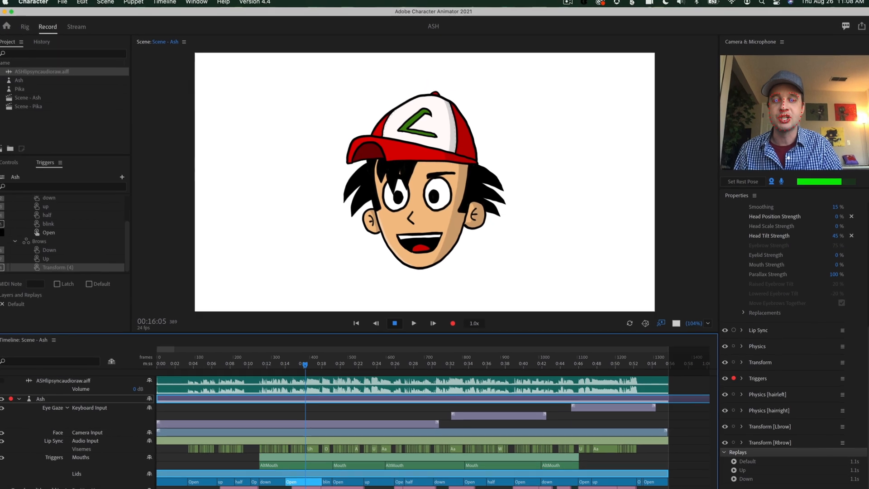
{"action": "left_click", "coordinate": [84, 4]}
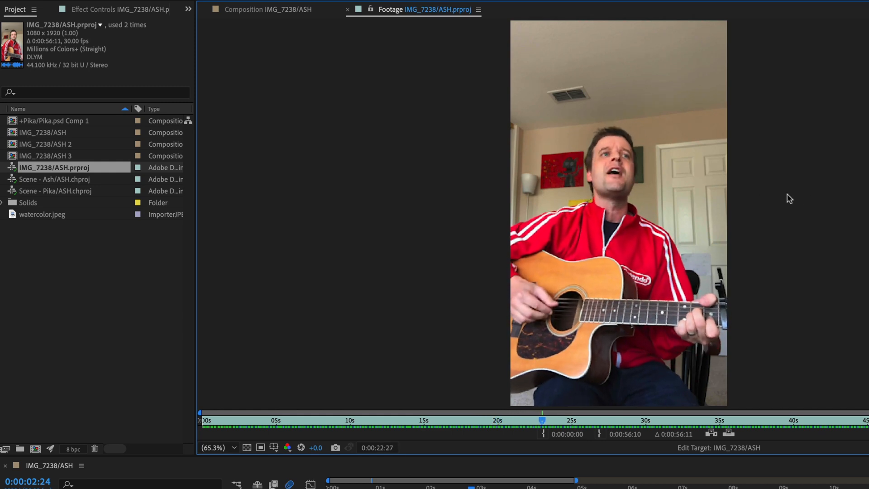
Preview the Ash scene footage at a few moments, then add a Null Object layer
{"action": "left_click", "coordinate": [55, 178]}
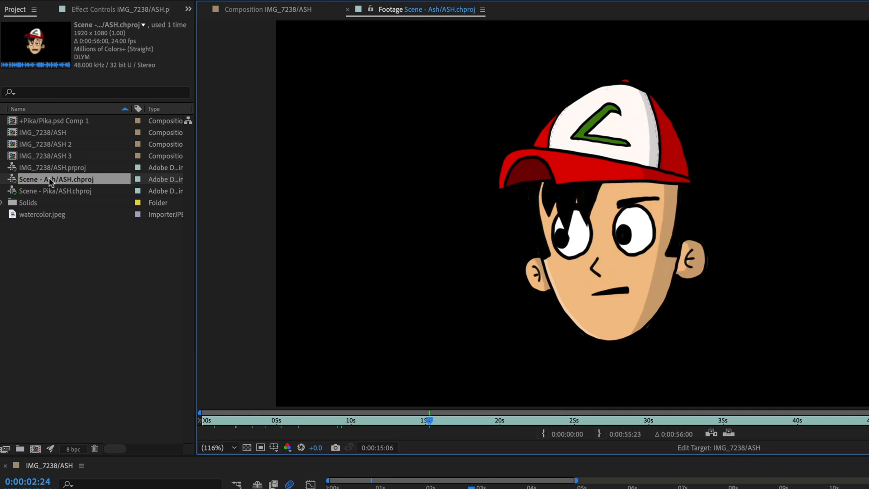
{"action": "left_click", "coordinate": [297, 420]}
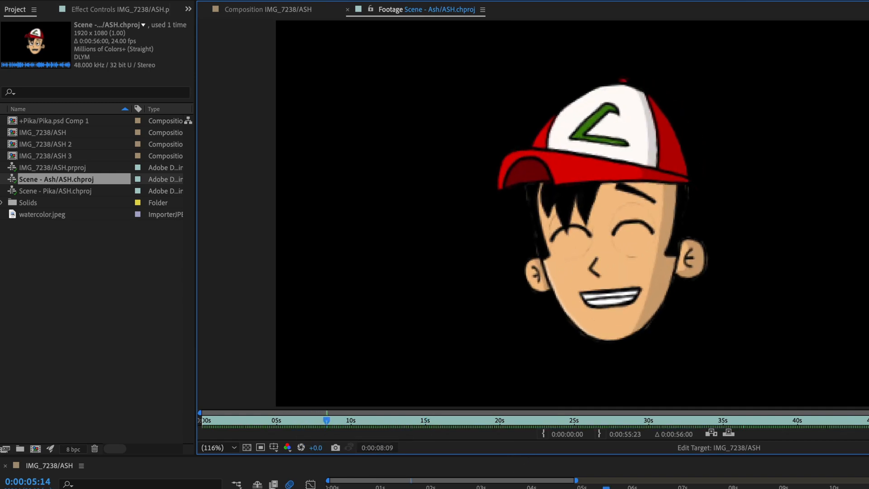
{"action": "left_click", "coordinate": [355, 420]}
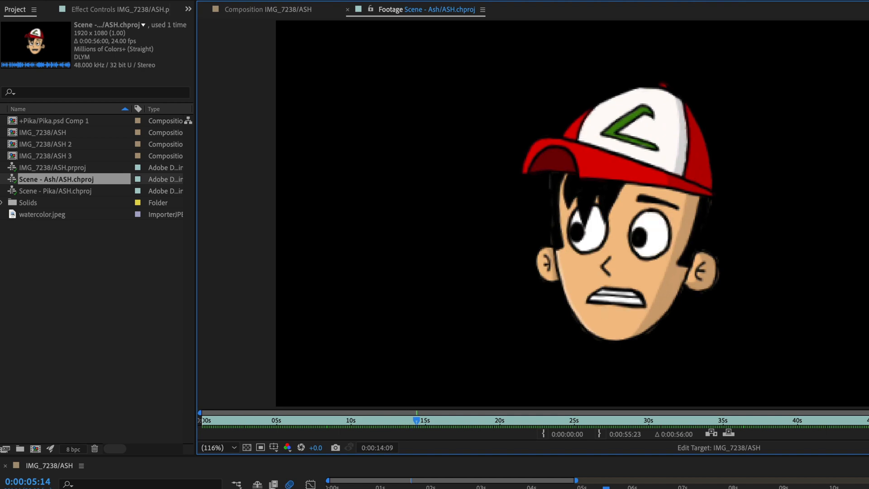
{"action": "left_click", "coordinate": [53, 167]}
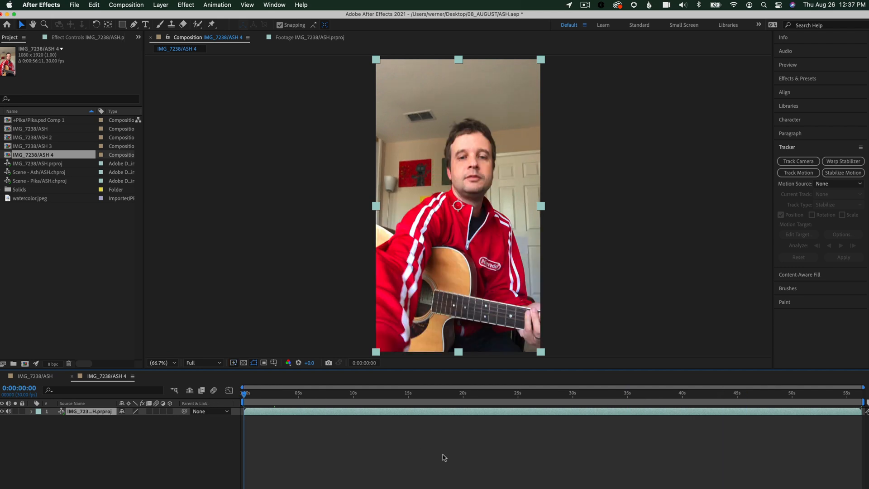
{"action": "left_click", "coordinate": [161, 4]}
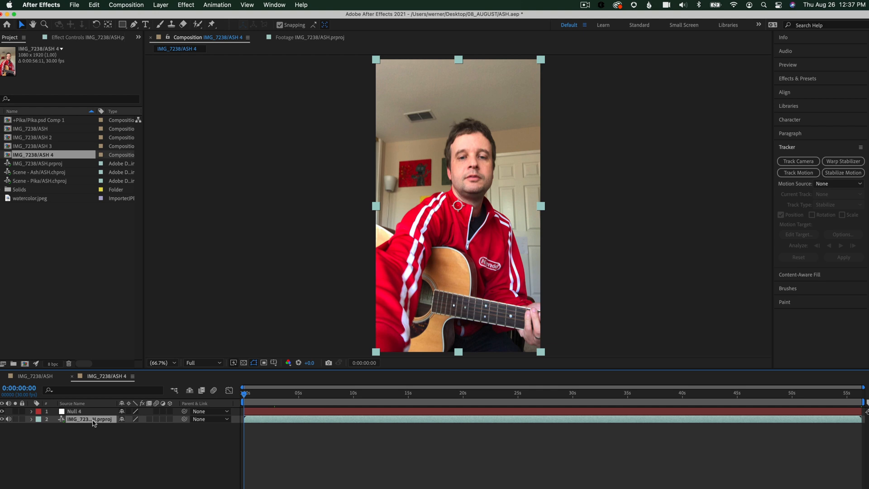
{"action": "mouse_move", "coordinate": [136, 434]}
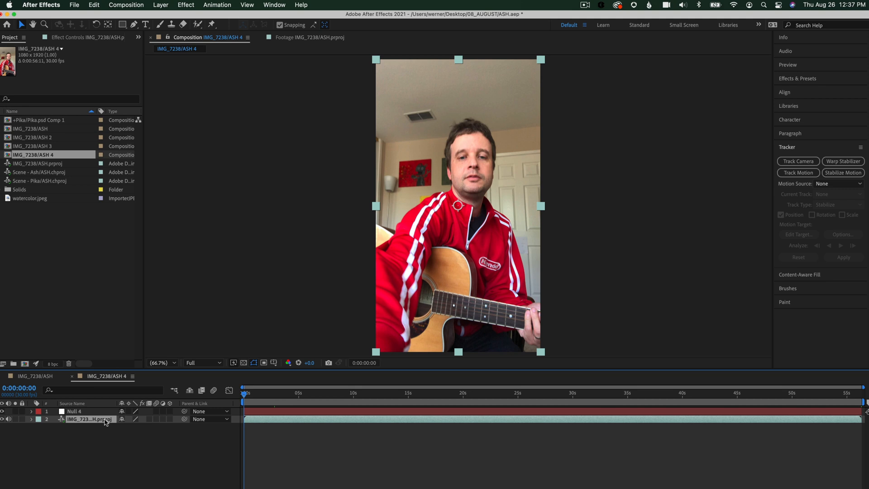
{"action": "mouse_move", "coordinate": [824, 153]}
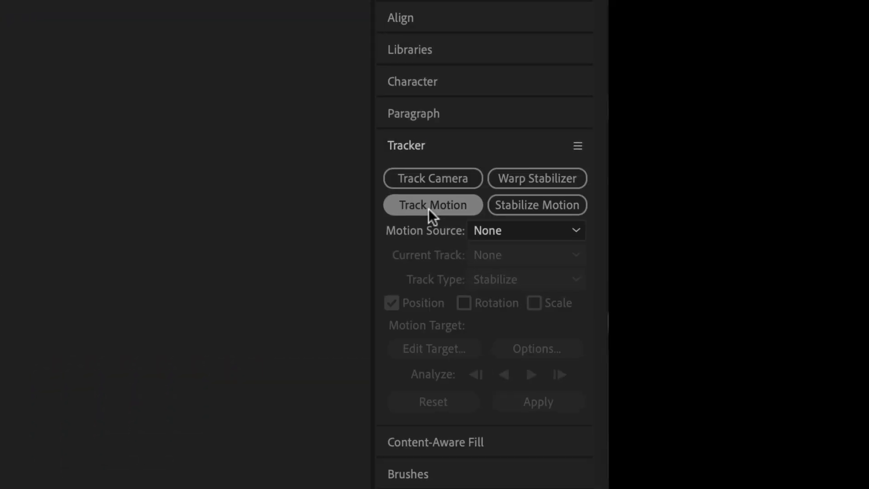
Start Track Motion on the footage targeting the null, placing Track Point 1 on the nose
{"action": "left_click", "coordinate": [432, 205]}
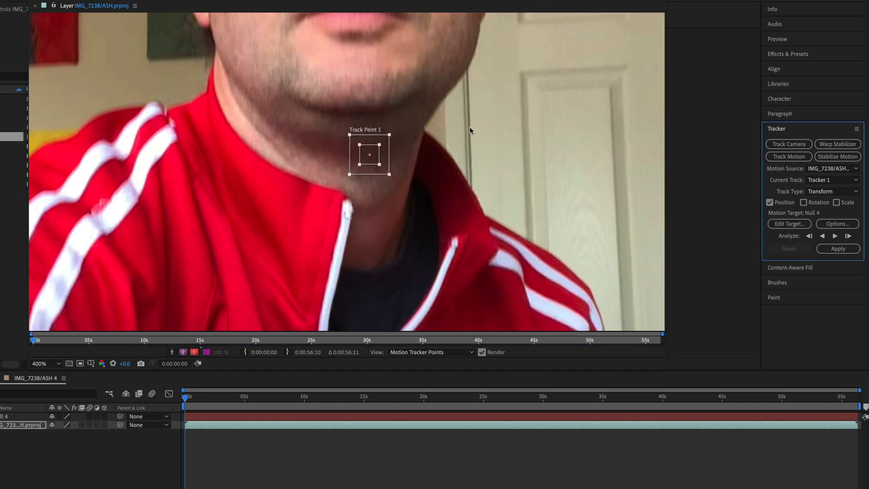
{"action": "left_click", "coordinate": [41, 363]}
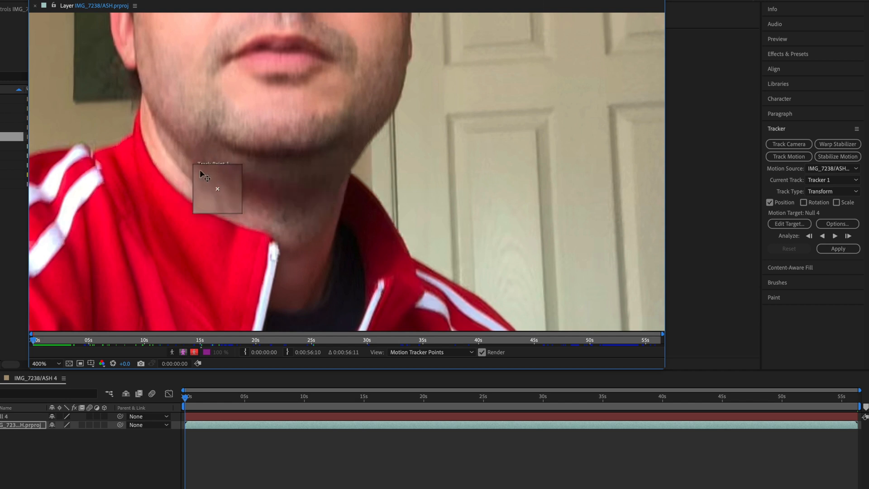
{"action": "left_click_drag", "start_coordinate": [217, 189], "coordinate": [288, 118]}
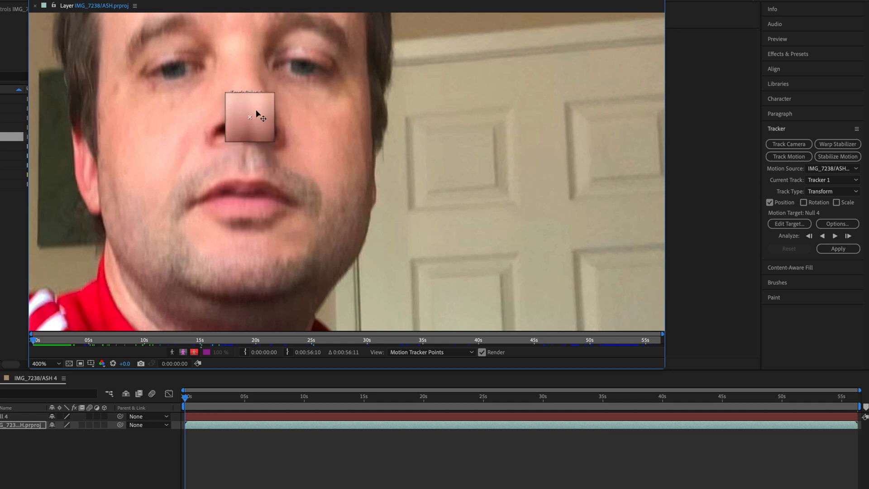
{"action": "left_click_drag", "start_coordinate": [255, 115], "coordinate": [359, 132]}
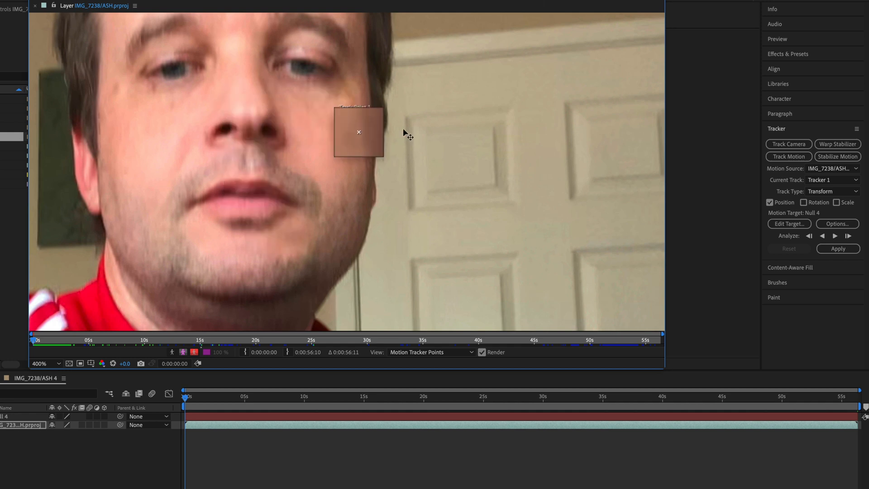
{"action": "left_click_drag", "start_coordinate": [359, 132], "coordinate": [215, 131]}
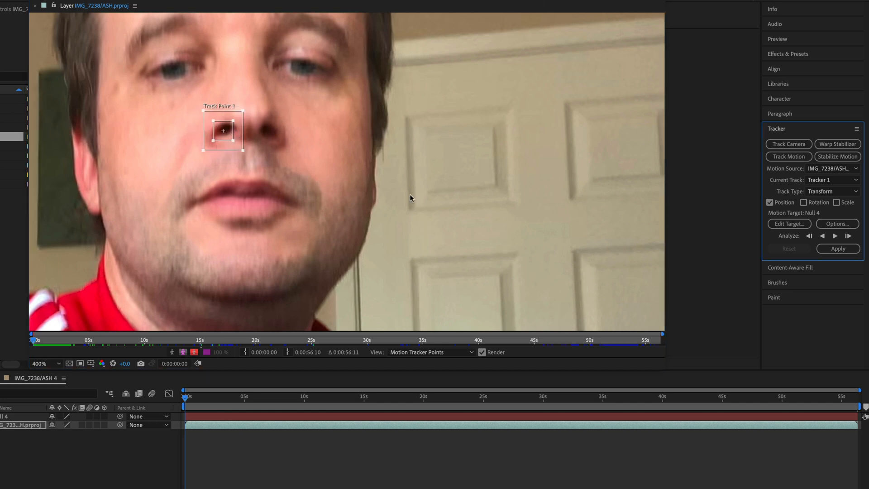
{"action": "mouse_move", "coordinate": [514, 282]}
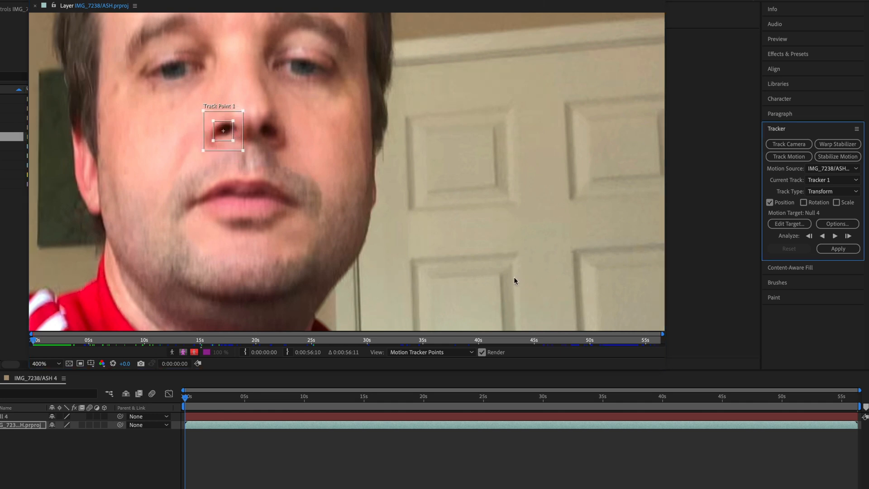
{"action": "mouse_move", "coordinate": [412, 271]}
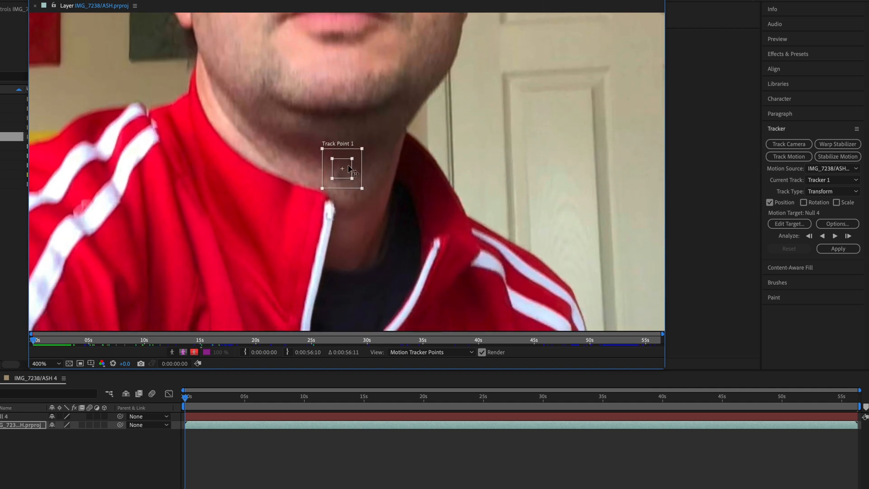
Move Track Point 1 onto the zipper pull tip, checking placement at 200%, 400% and 800%
{"action": "left_click_drag", "start_coordinate": [343, 168], "coordinate": [296, 162]}
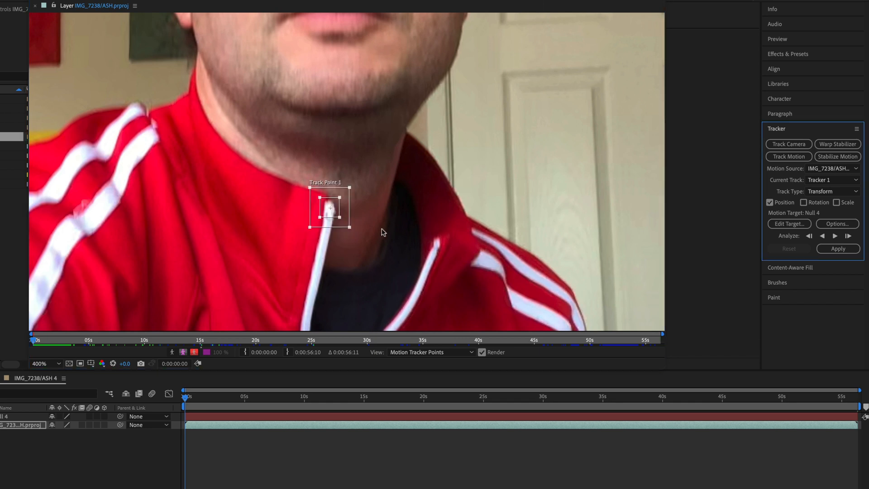
{"action": "left_click", "coordinate": [39, 364]}
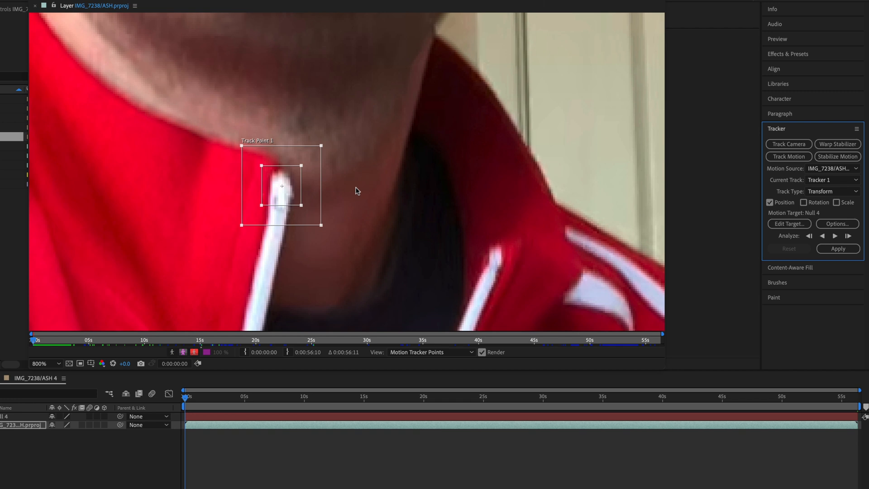
{"action": "left_click", "coordinate": [43, 363]}
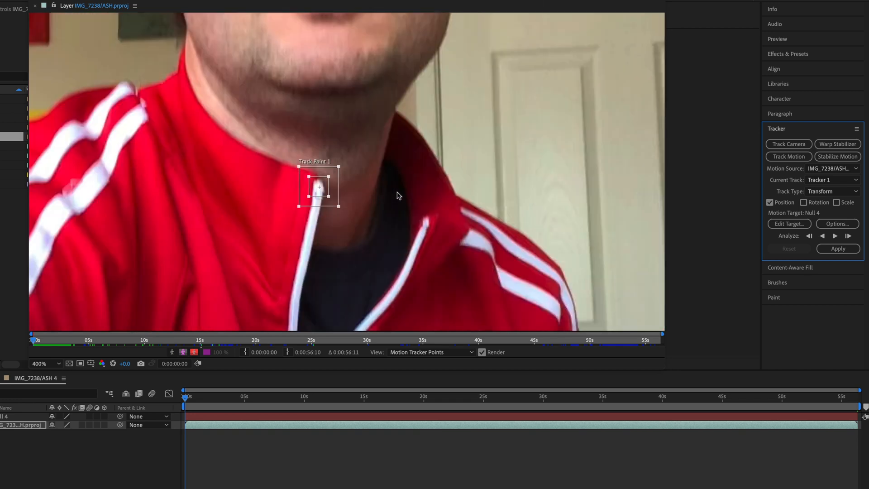
{"action": "left_click", "coordinate": [58, 363]}
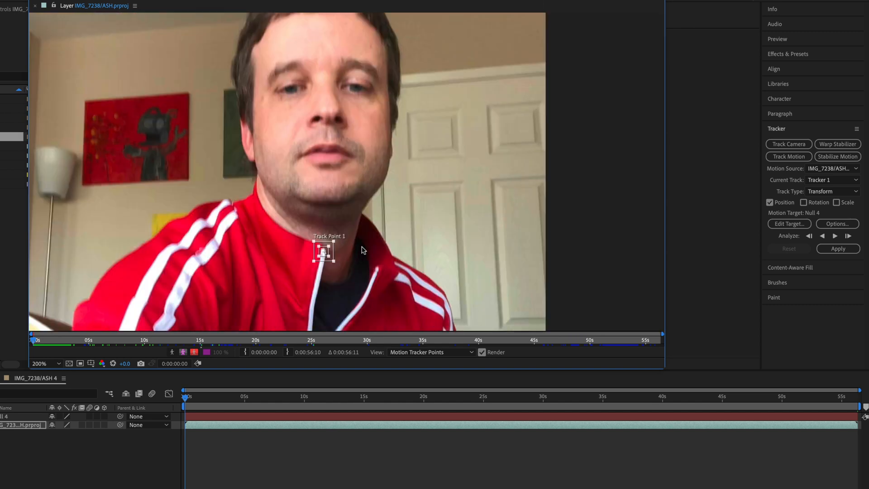
{"action": "left_click", "coordinate": [42, 363]}
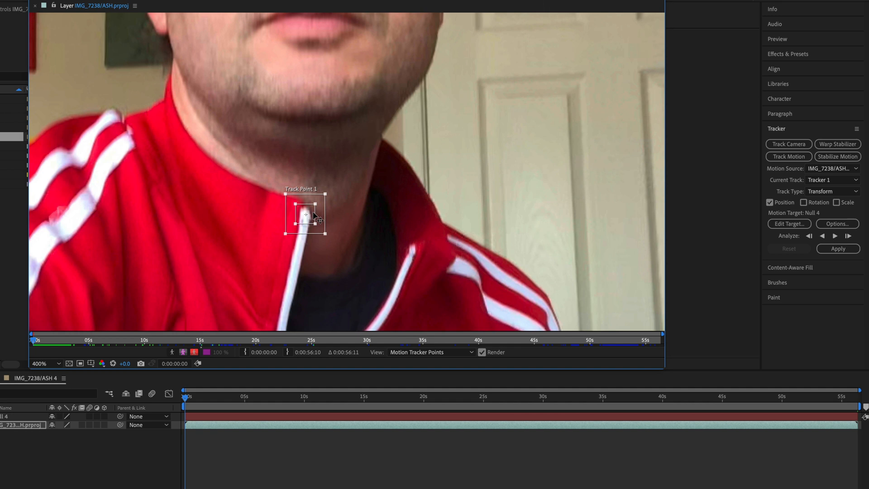
{"action": "mouse_move", "coordinate": [806, 131]}
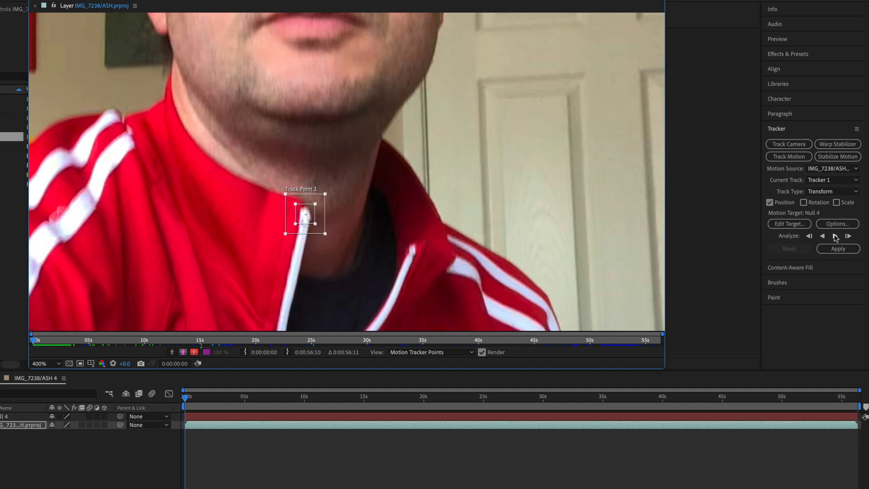
Analyze the zipper tip forward, stop, reset the track and restart the analysis
{"action": "left_click", "coordinate": [848, 236]}
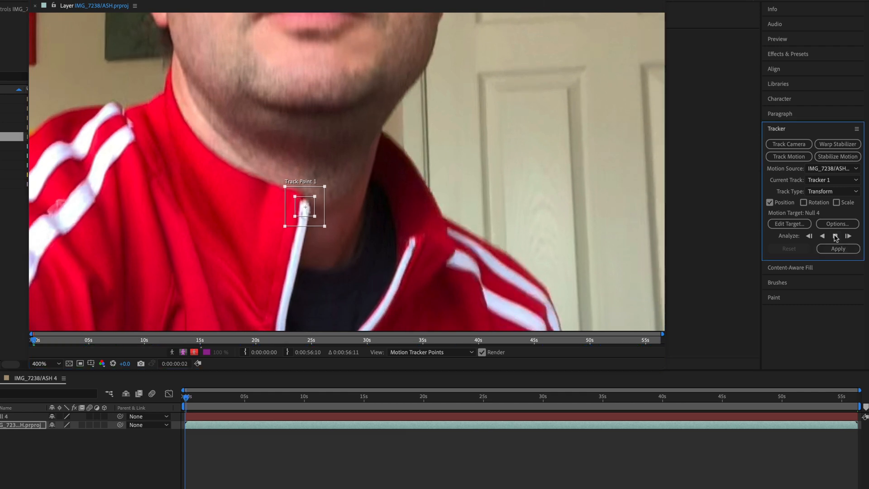
{"action": "left_click", "coordinate": [848, 235]}
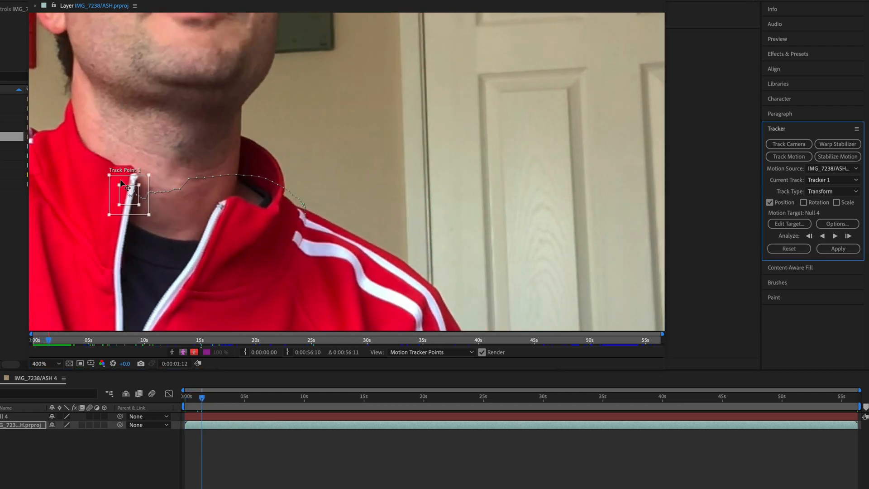
{"action": "mouse_move", "coordinate": [252, 259]}
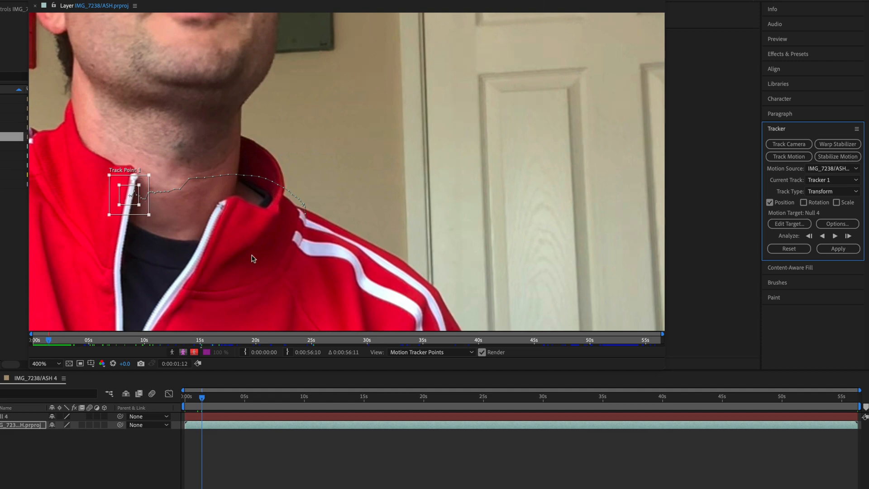
{"action": "left_click", "coordinate": [823, 235]}
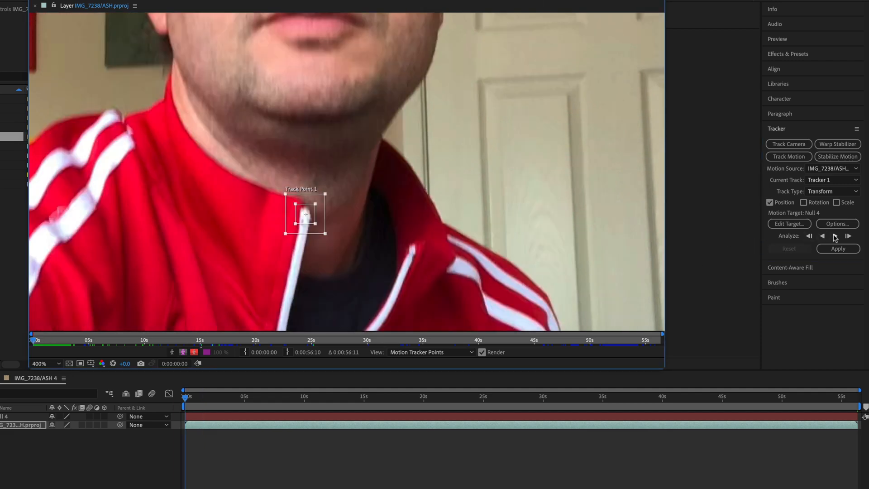
{"action": "left_click", "coordinate": [835, 236]}
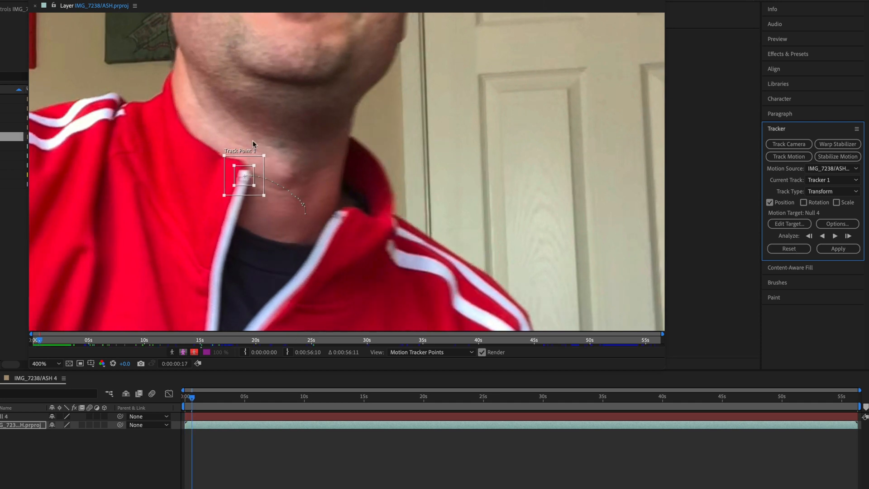
At 800% zoom, track the zipper frame by frame, then resume forward analysis
{"action": "left_click", "coordinate": [43, 363]}
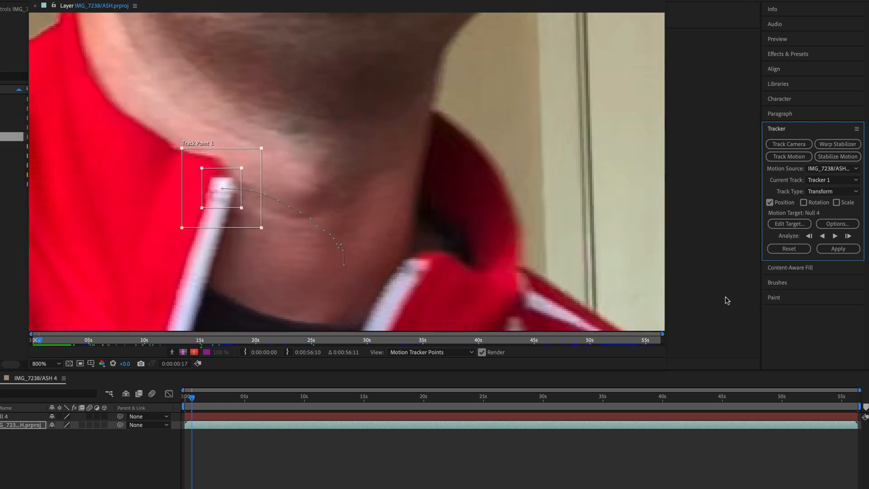
{"action": "mouse_move", "coordinate": [224, 192]}
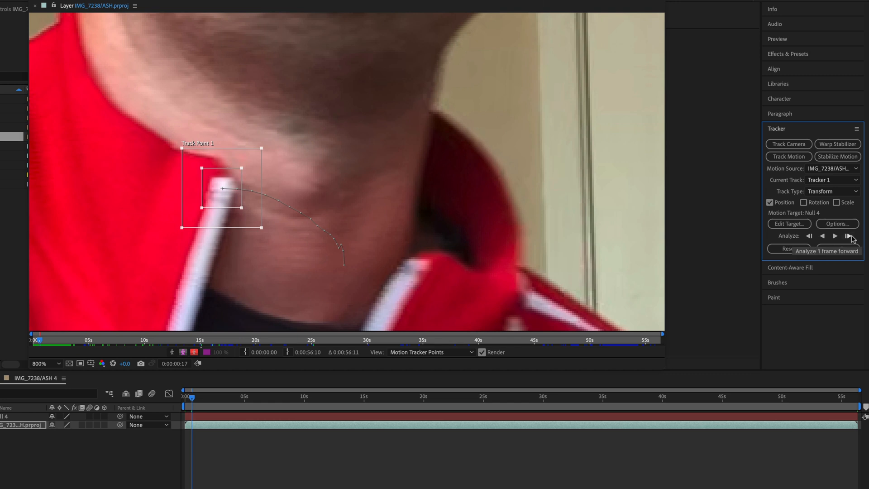
{"action": "left_click", "coordinate": [850, 236]}
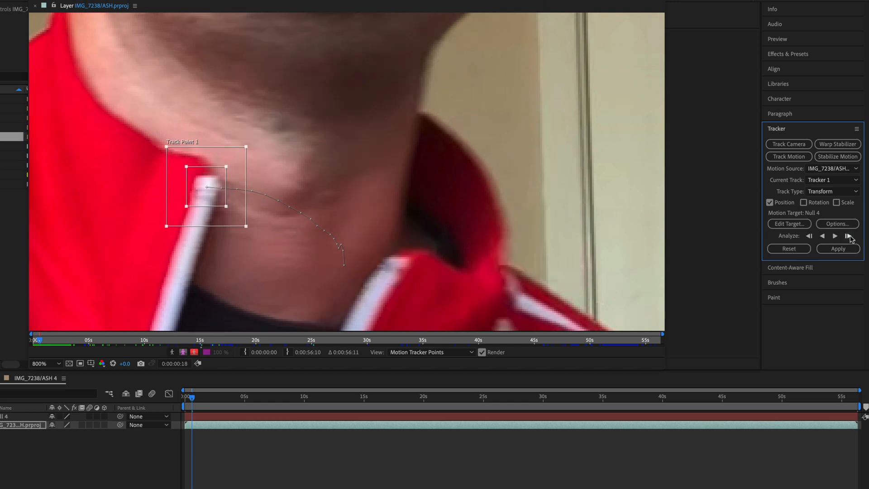
{"action": "left_click", "coordinate": [850, 235]}
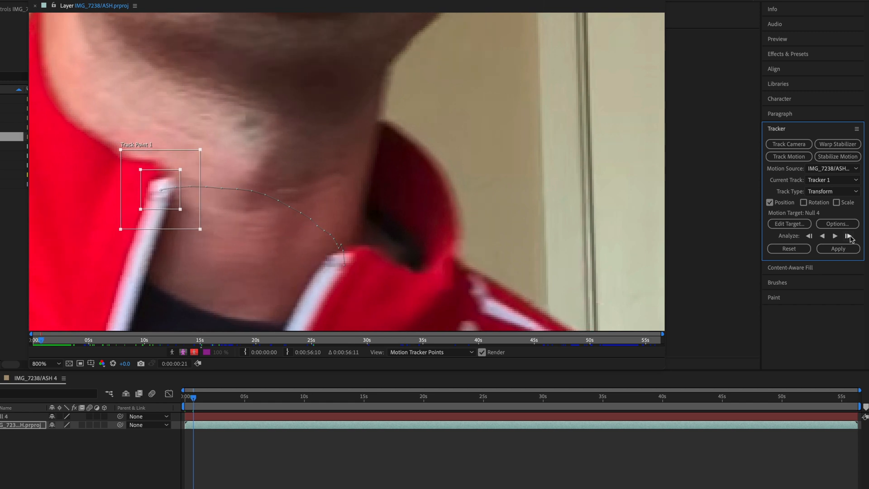
{"action": "left_click", "coordinate": [850, 235]}
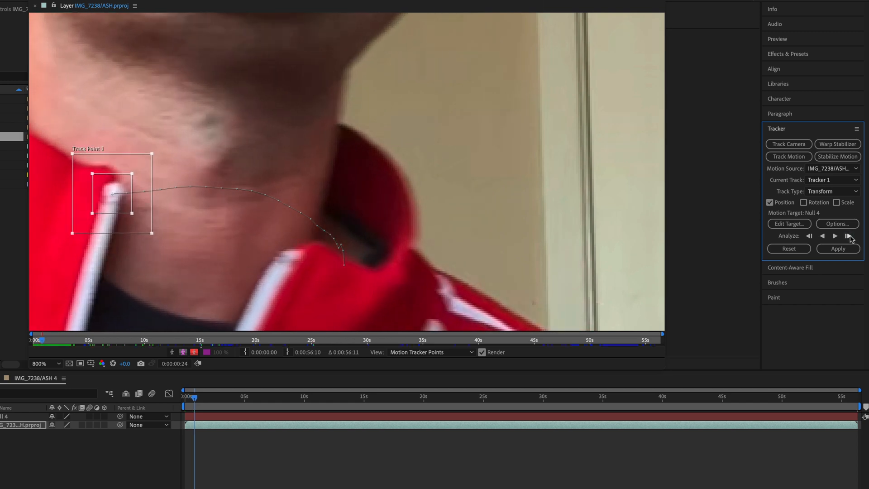
{"action": "left_click", "coordinate": [851, 235]}
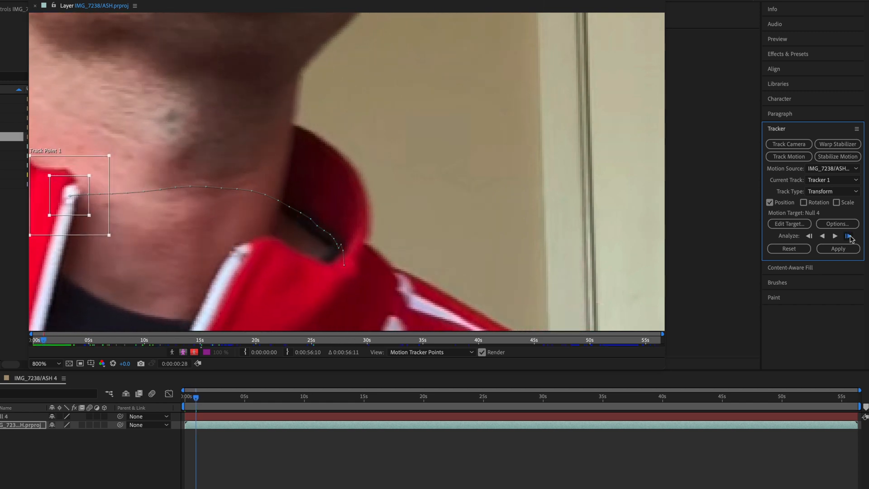
{"action": "left_click", "coordinate": [849, 235]}
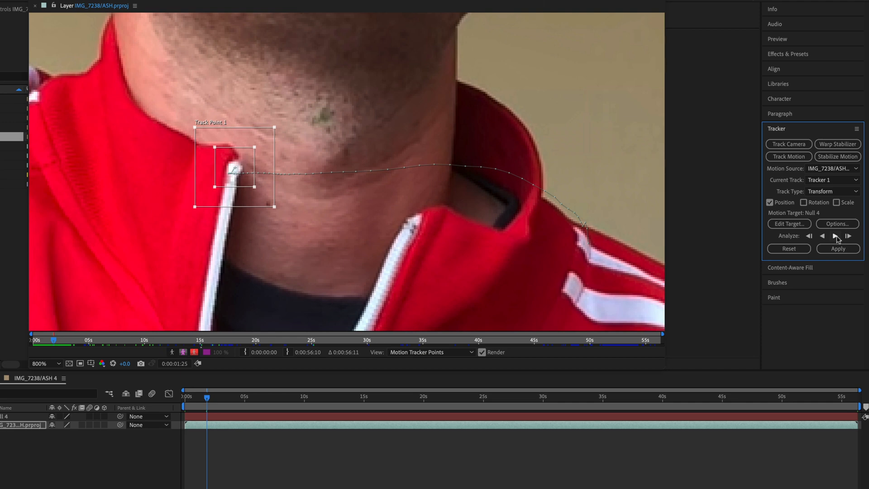
Continue analyzing the zipper track forward, stopping where the track drifted
{"action": "left_click", "coordinate": [834, 235]}
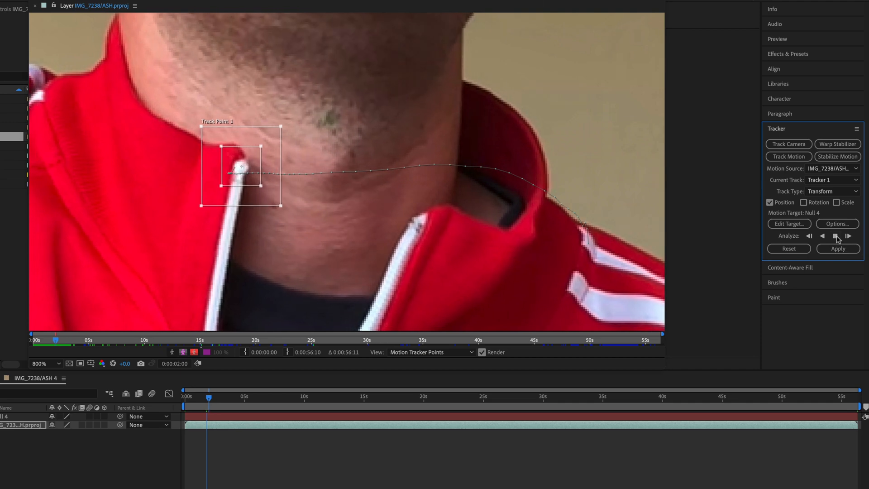
{"action": "left_click", "coordinate": [848, 236]}
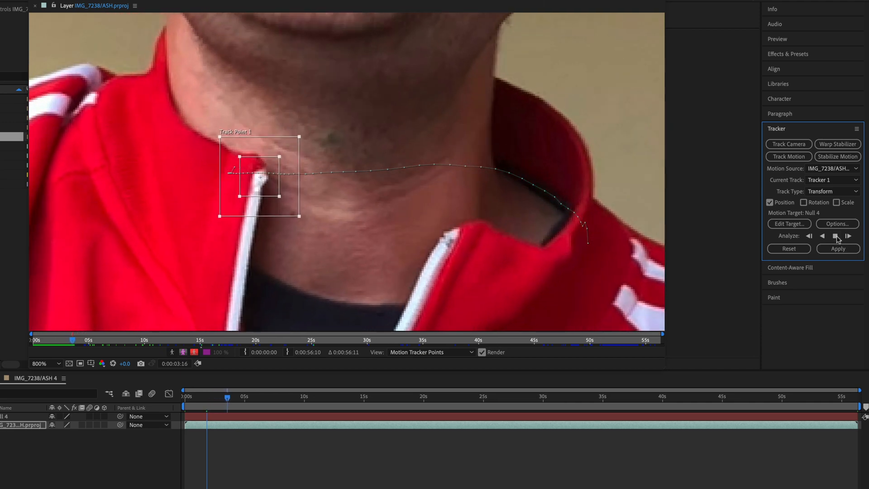
{"action": "left_click", "coordinate": [848, 235]}
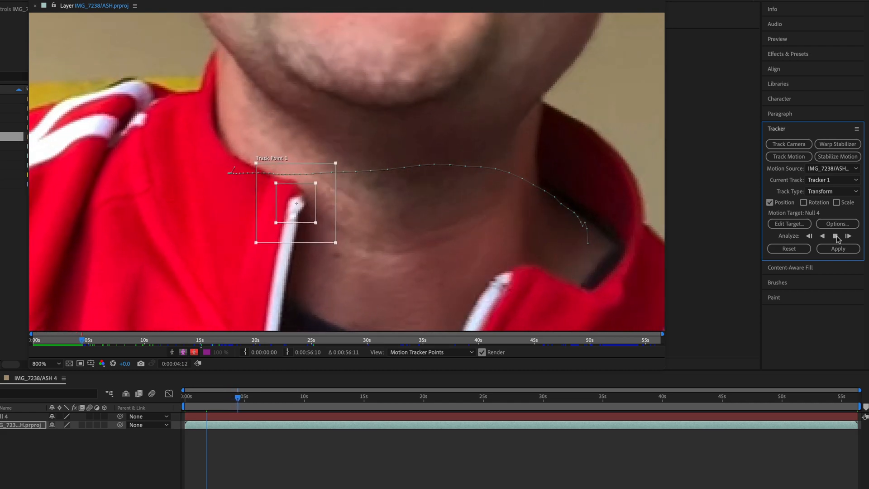
{"action": "left_click", "coordinate": [848, 235]}
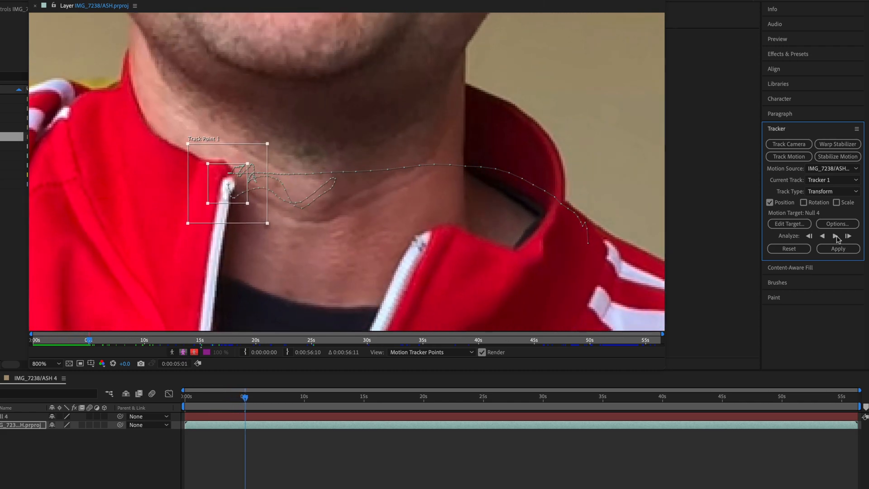
{"action": "left_click", "coordinate": [848, 236]}
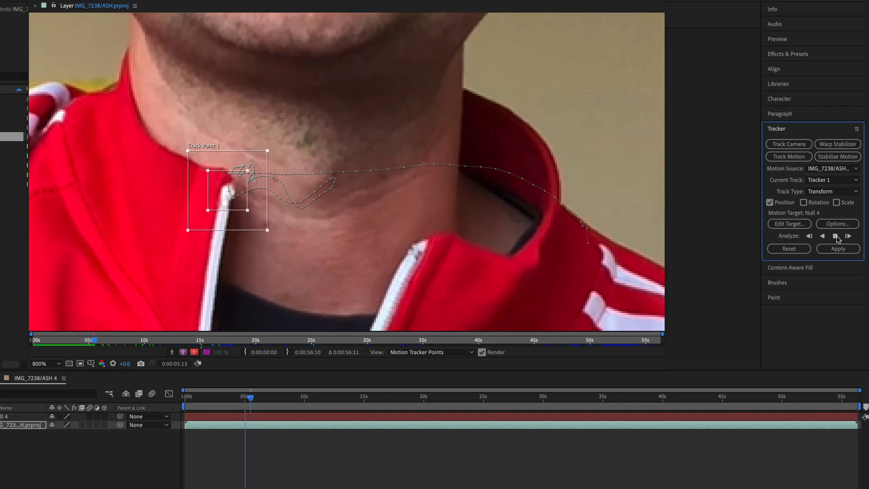
{"action": "left_click", "coordinate": [836, 236]}
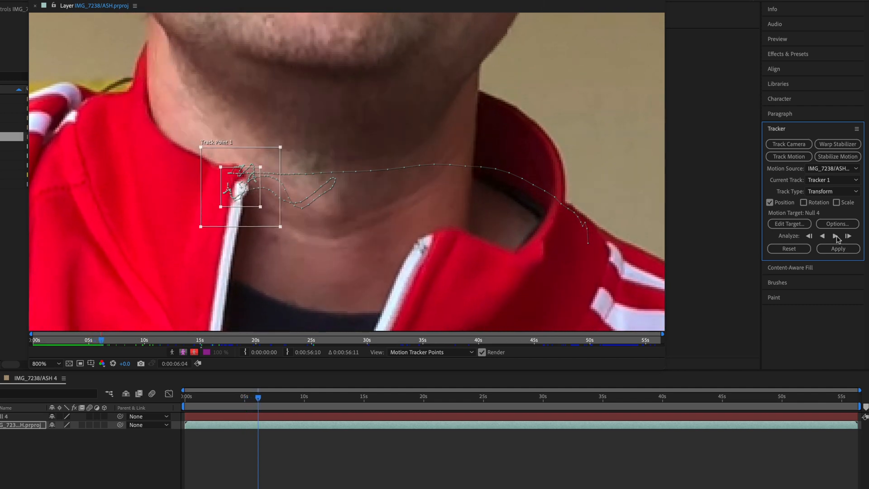
Step back to the slipped frame, retrack it, and analyze forward to about 7.5 seconds
{"action": "left_click", "coordinate": [822, 235]}
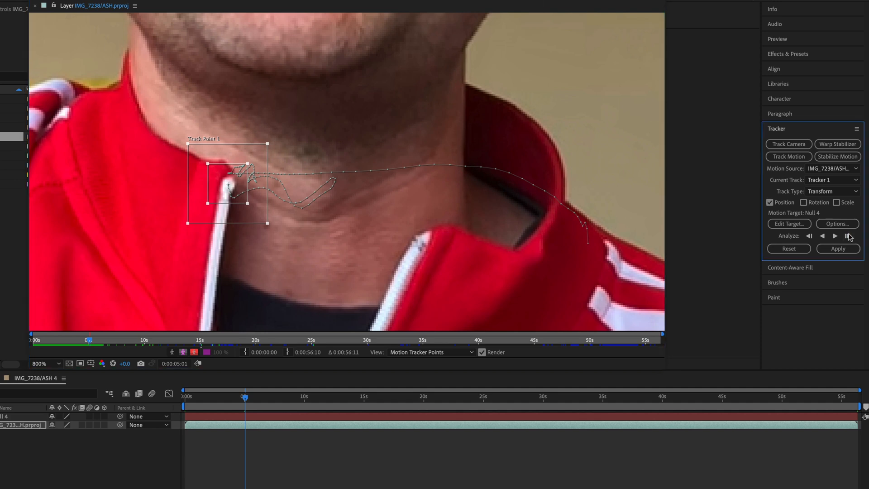
{"action": "left_click", "coordinate": [849, 235]}
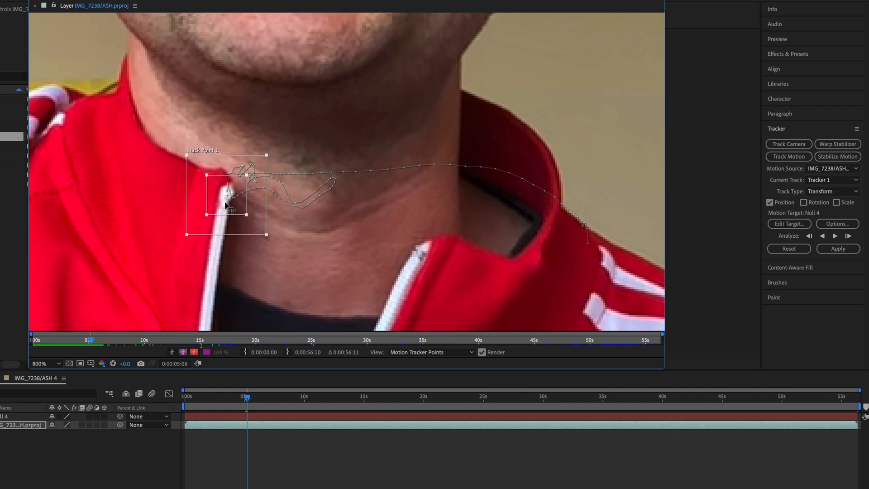
{"action": "left_click", "coordinate": [835, 236]}
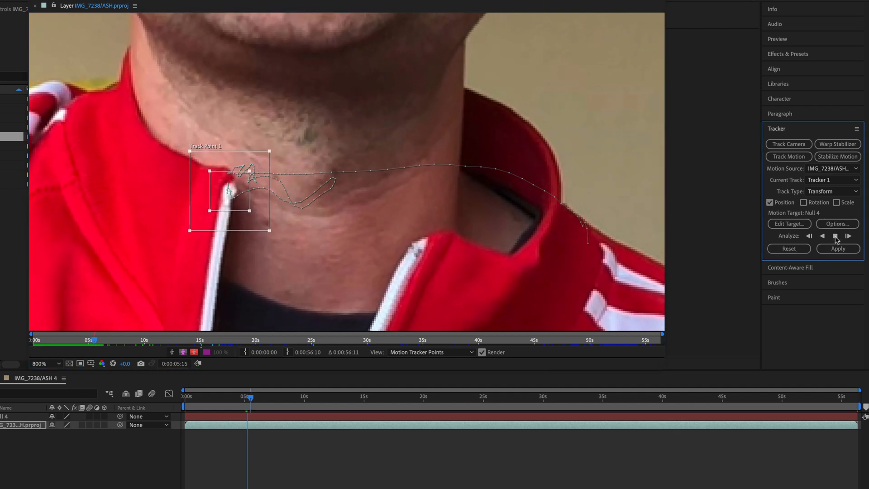
{"action": "left_click", "coordinate": [848, 235]}
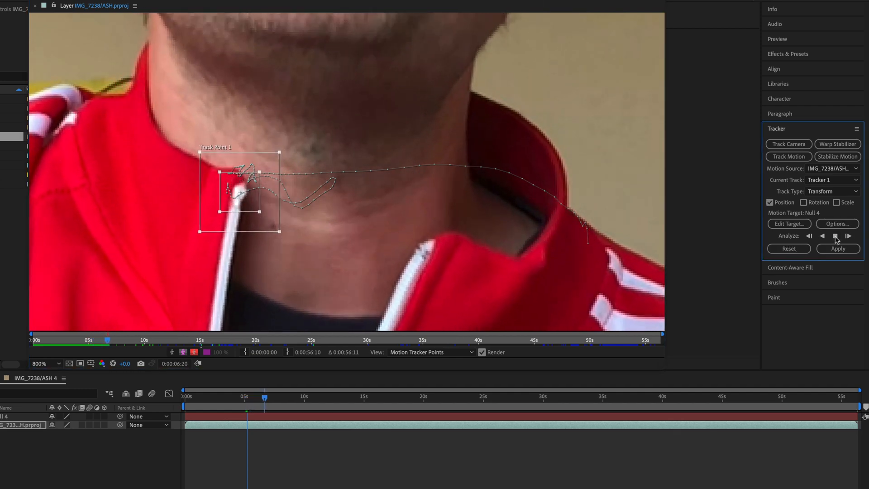
{"action": "left_click", "coordinate": [847, 237]}
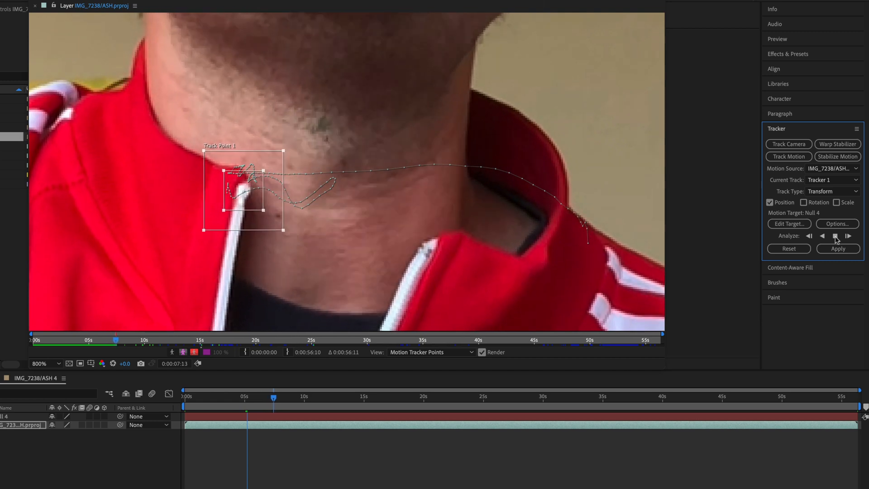
{"action": "left_click", "coordinate": [835, 235]}
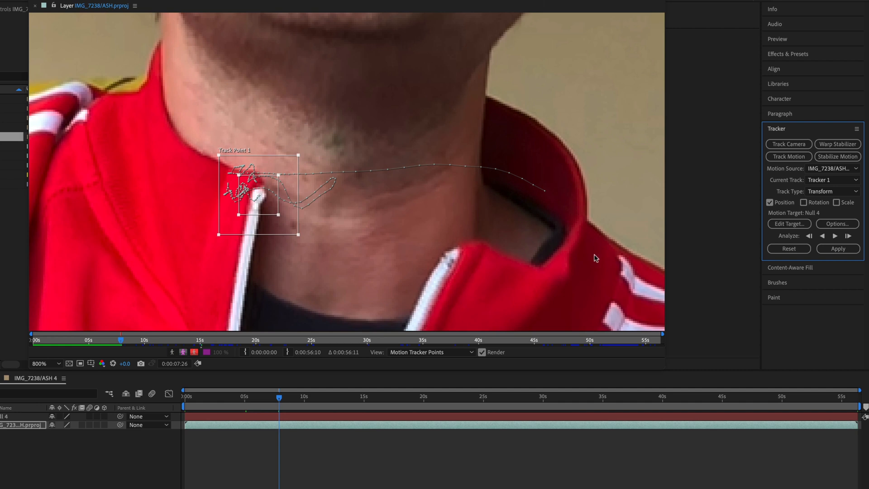
{"action": "mouse_move", "coordinate": [835, 237]}
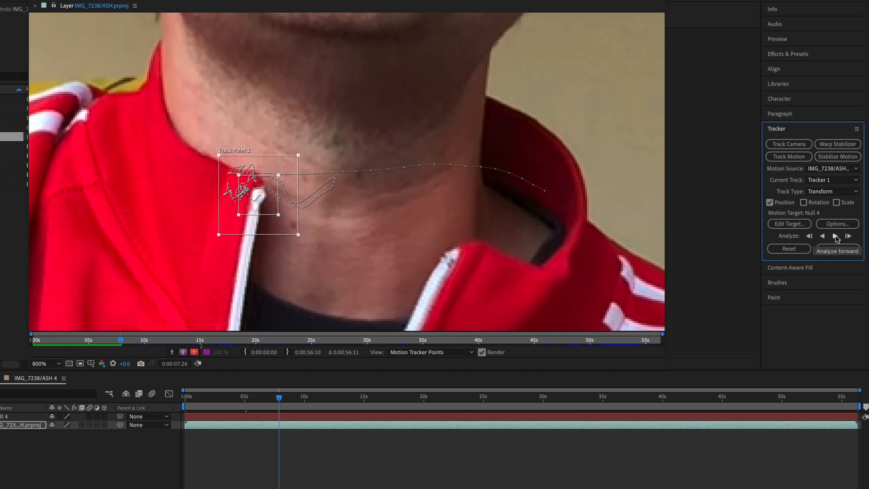
{"action": "left_click", "coordinate": [835, 236]}
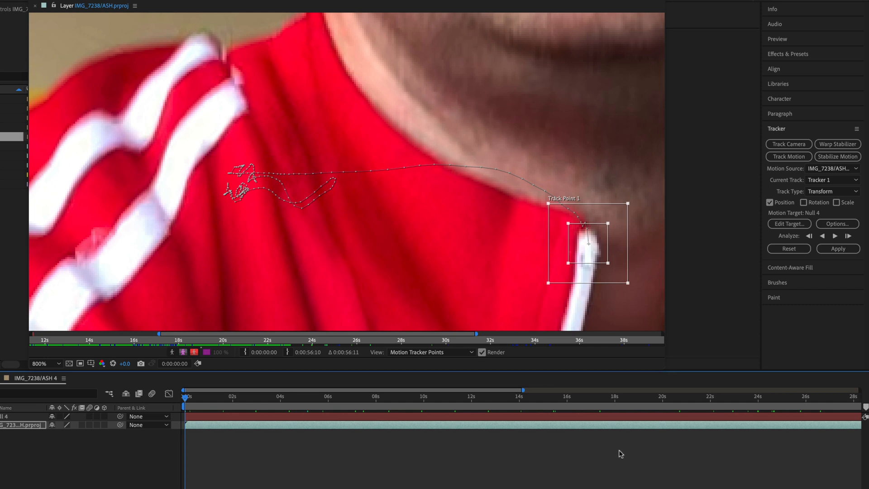
{"action": "mouse_move", "coordinate": [603, 246]}
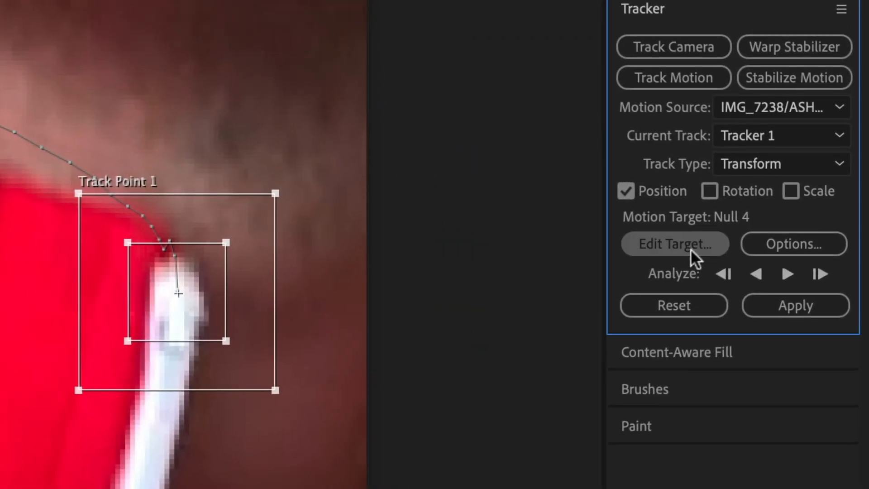
Set the tracker's motion target layer to 1. Null 4 and confirm
{"action": "left_click", "coordinate": [675, 244]}
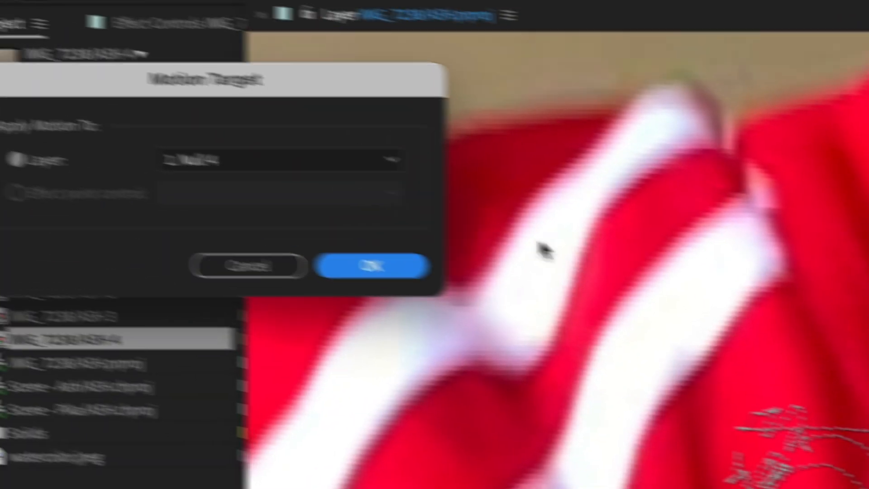
{"action": "left_click", "coordinate": [314, 167]}
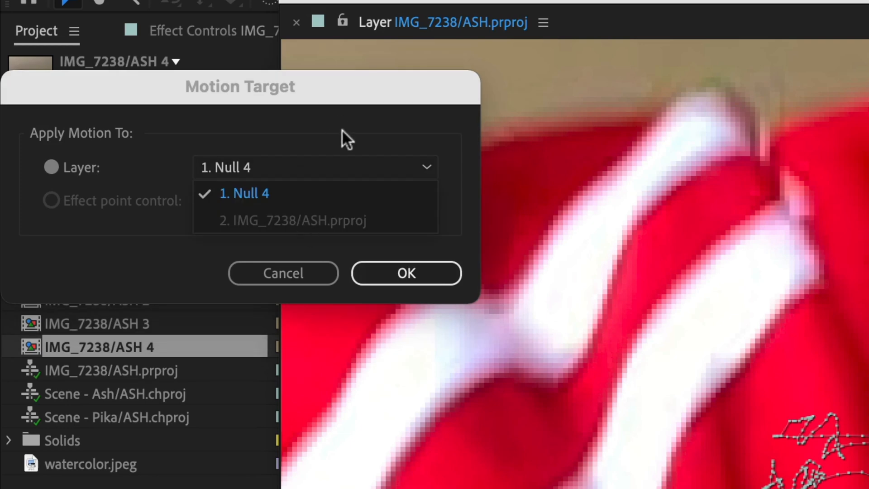
{"action": "mouse_move", "coordinate": [321, 193]}
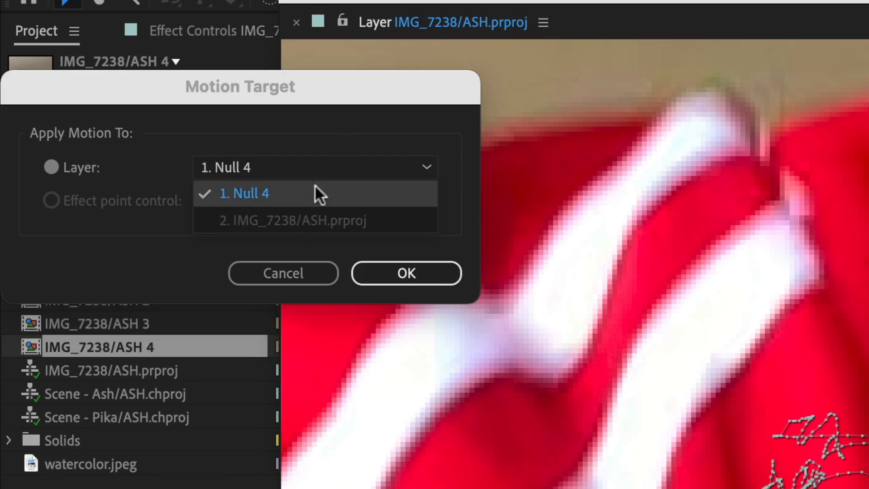
{"action": "left_click", "coordinate": [244, 193]}
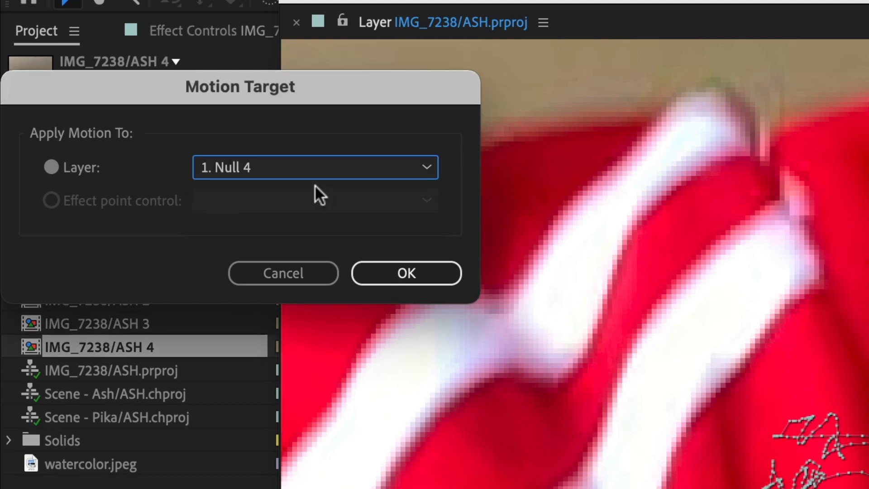
{"action": "mouse_move", "coordinate": [407, 274]}
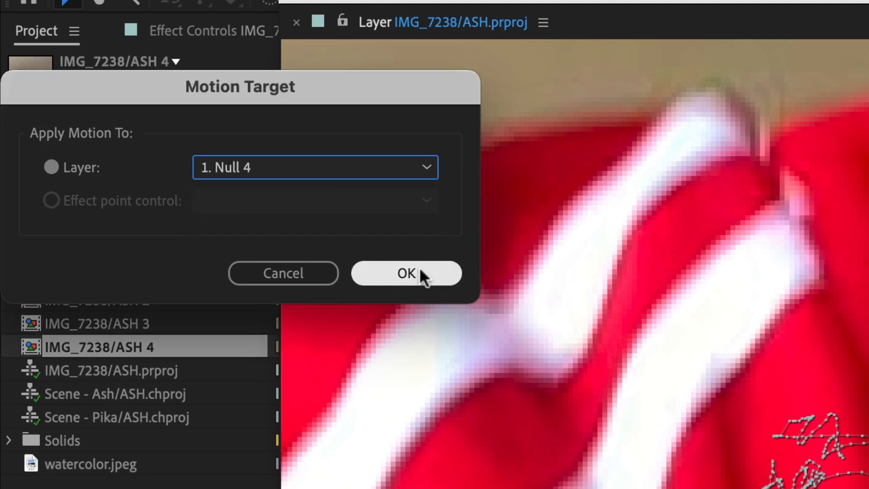
{"action": "left_click", "coordinate": [406, 273]}
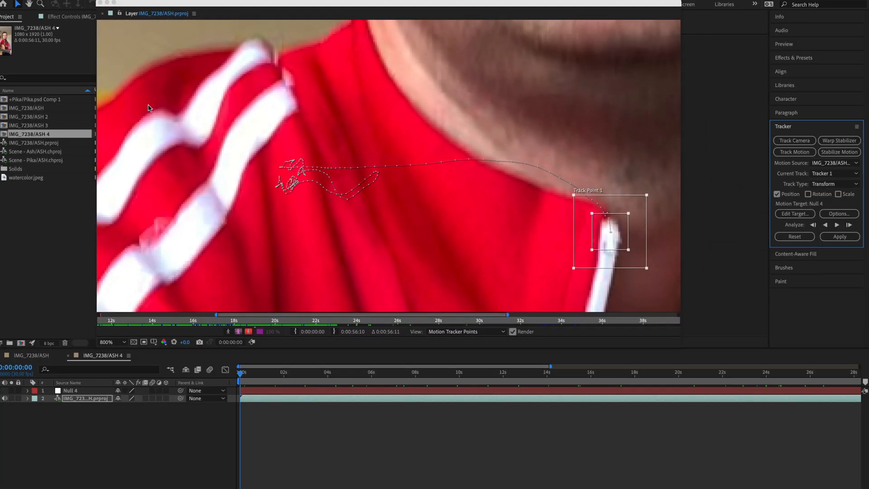
{"action": "mouse_move", "coordinate": [330, 422]}
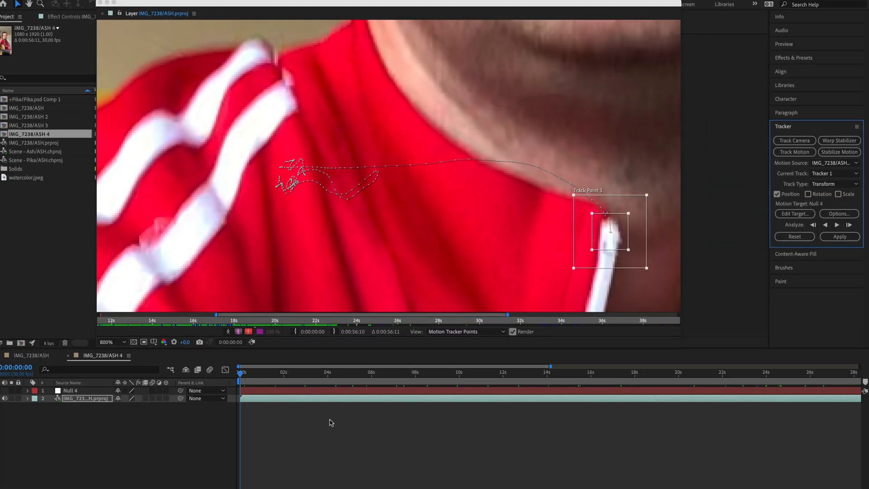
{"action": "mouse_move", "coordinate": [604, 215]}
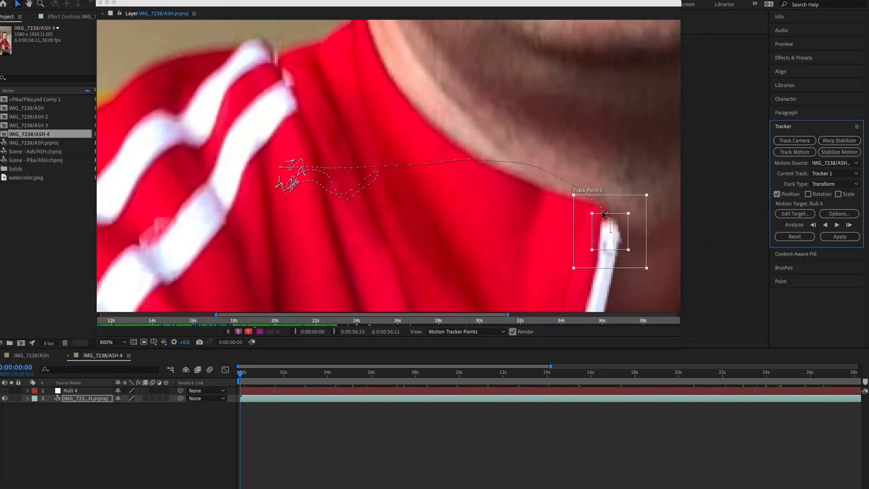
{"action": "mouse_move", "coordinate": [320, 187]}
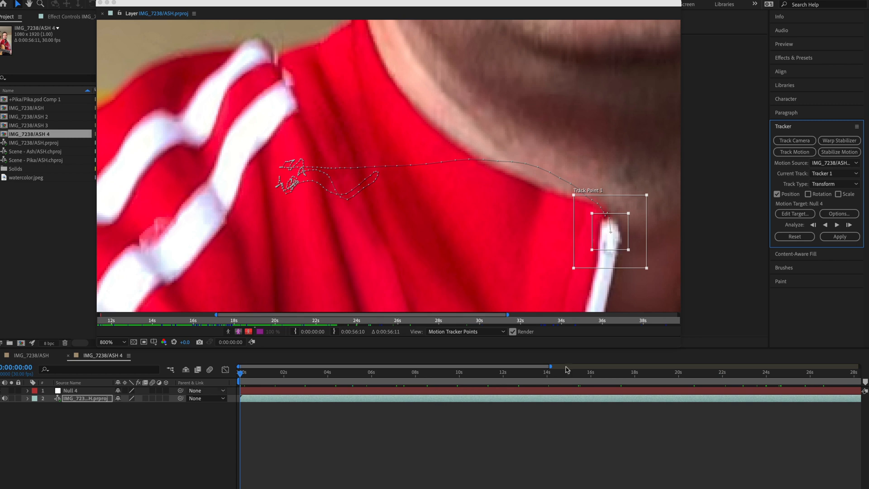
Apply Tracker 1's zipper track point to Null 4 in both X and Y dimensions
{"action": "left_click", "coordinate": [839, 237]}
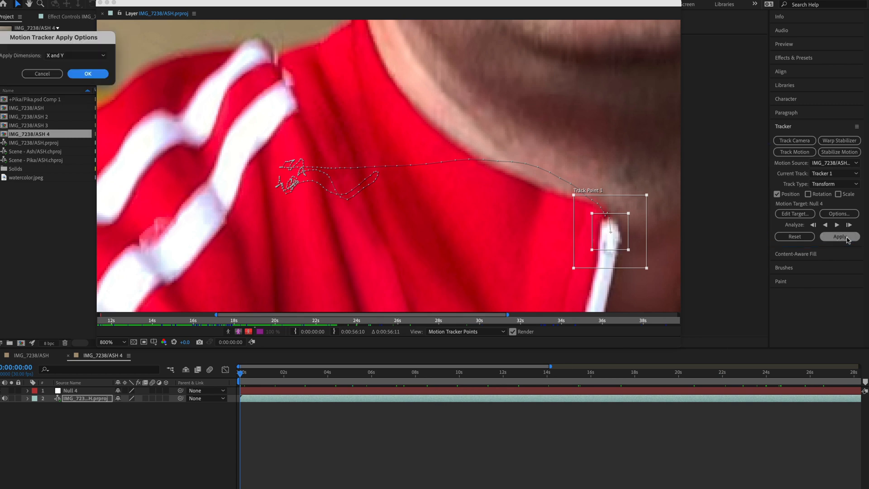
{"action": "left_click", "coordinate": [87, 74]}
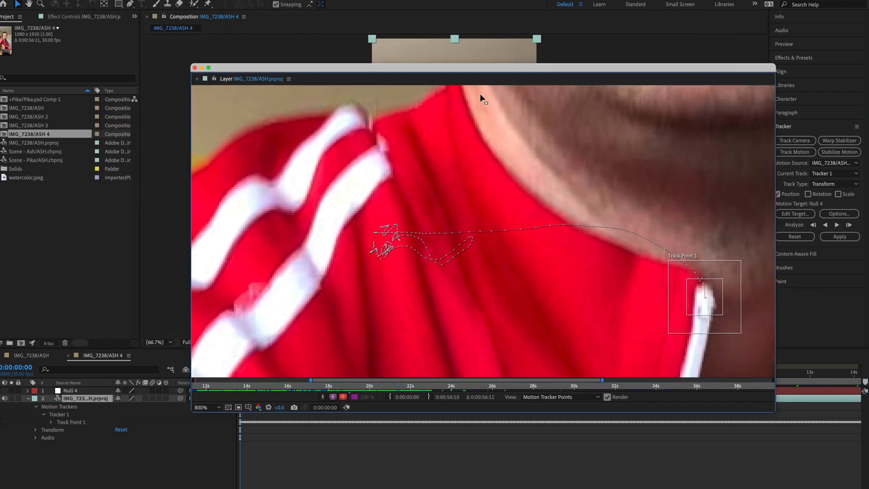
Expand Null 4's Transform and scrub the clip to verify its Position keyframes follow the zipper
{"action": "left_click", "coordinate": [195, 79]}
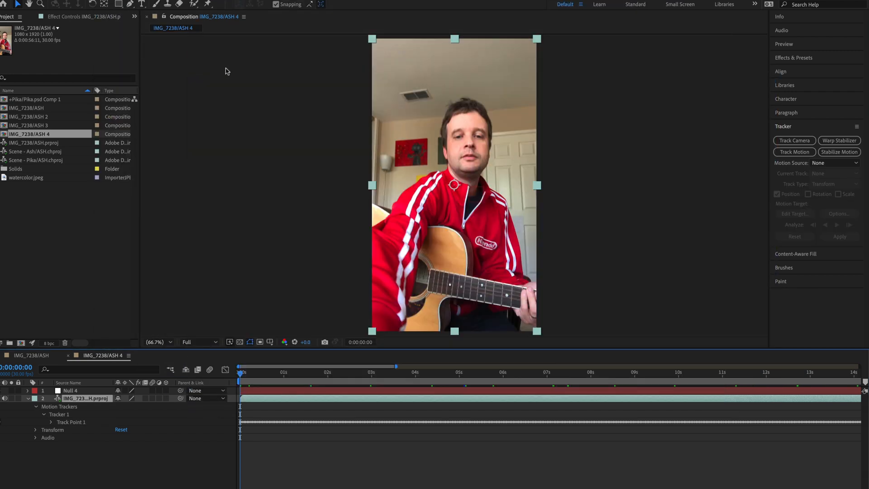
{"action": "left_click", "coordinate": [71, 391]}
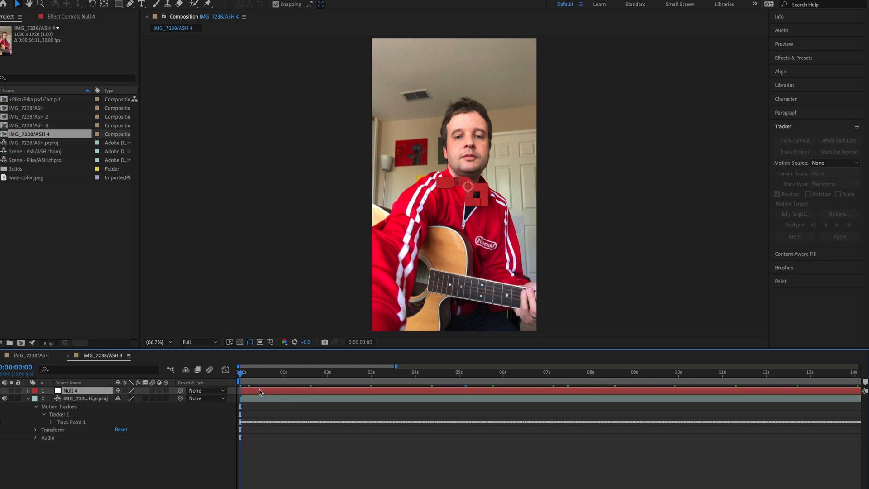
{"action": "left_click", "coordinate": [27, 391]}
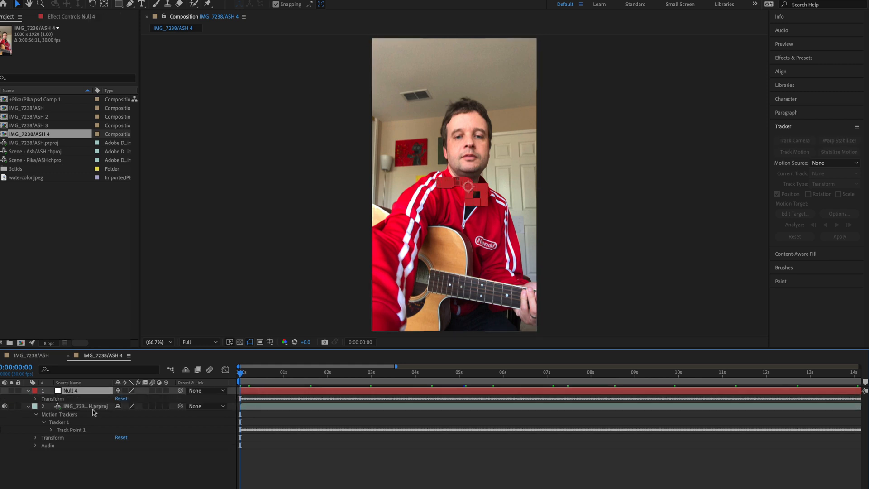
{"action": "left_click", "coordinate": [35, 398]}
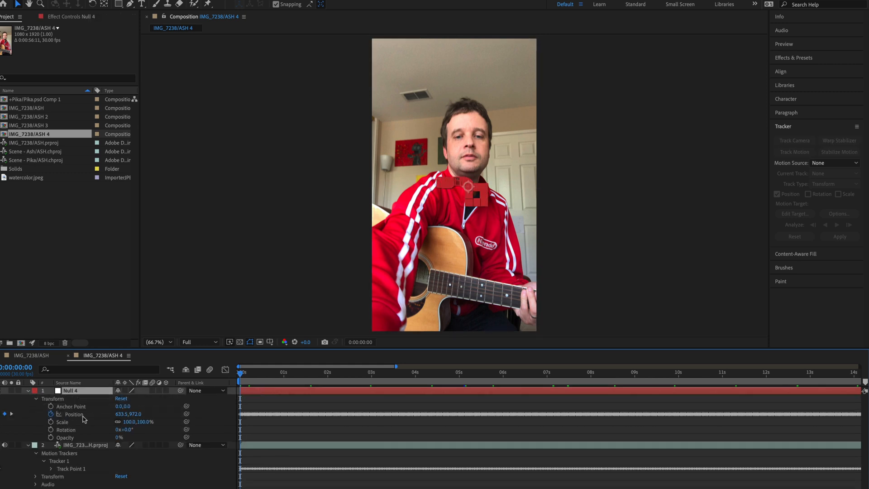
{"action": "left_click", "coordinate": [324, 373]}
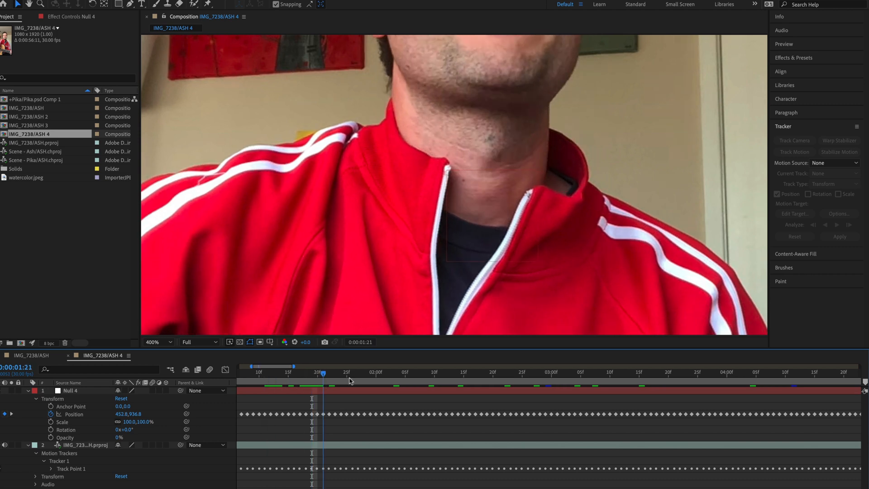
{"action": "left_click", "coordinate": [581, 372]}
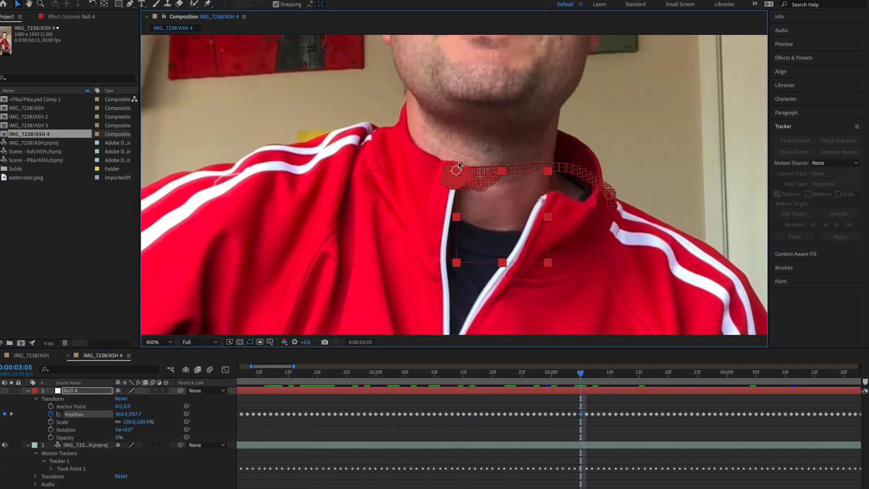
{"action": "left_click", "coordinate": [822, 373]}
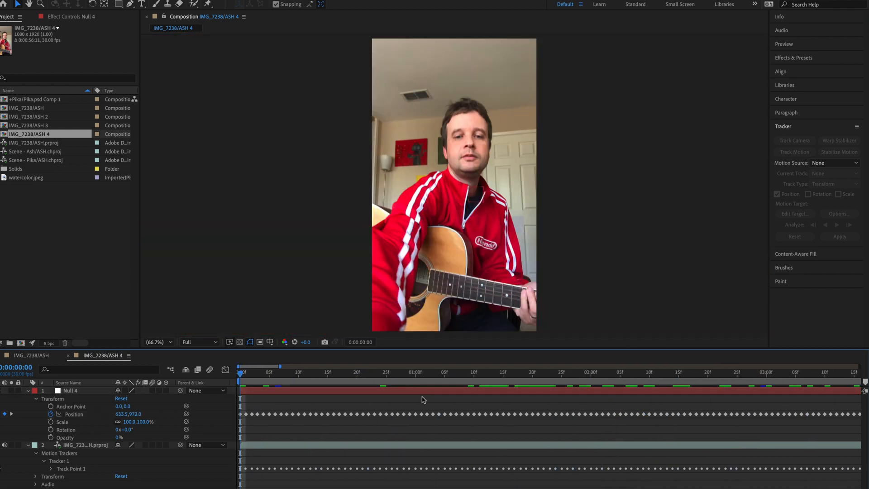
{"action": "mouse_move", "coordinate": [512, 193]}
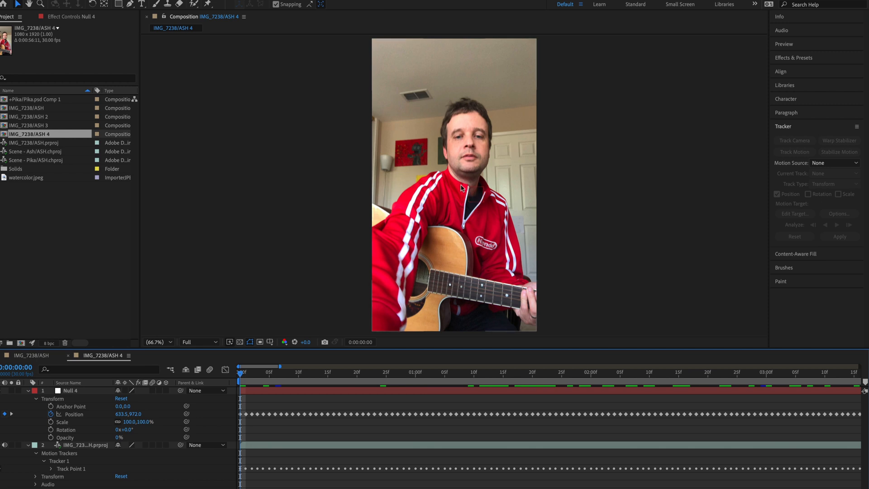
{"action": "mouse_move", "coordinate": [435, 425]}
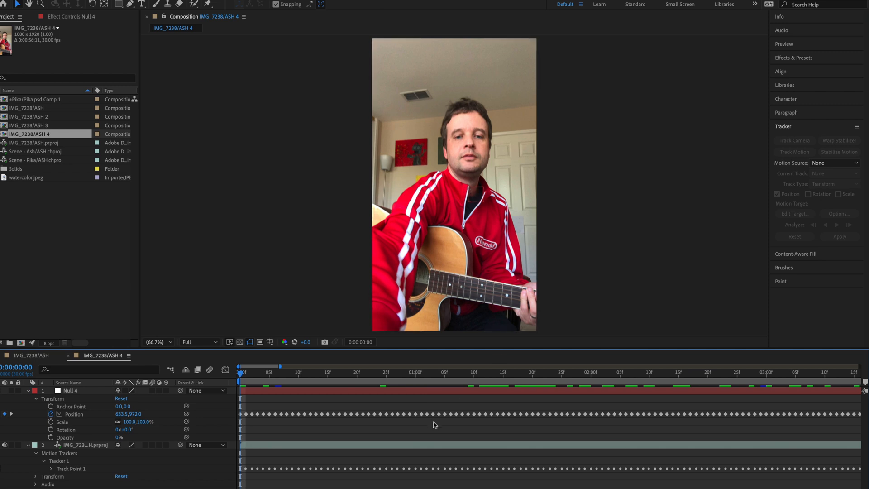
{"action": "mouse_move", "coordinate": [37, 160]}
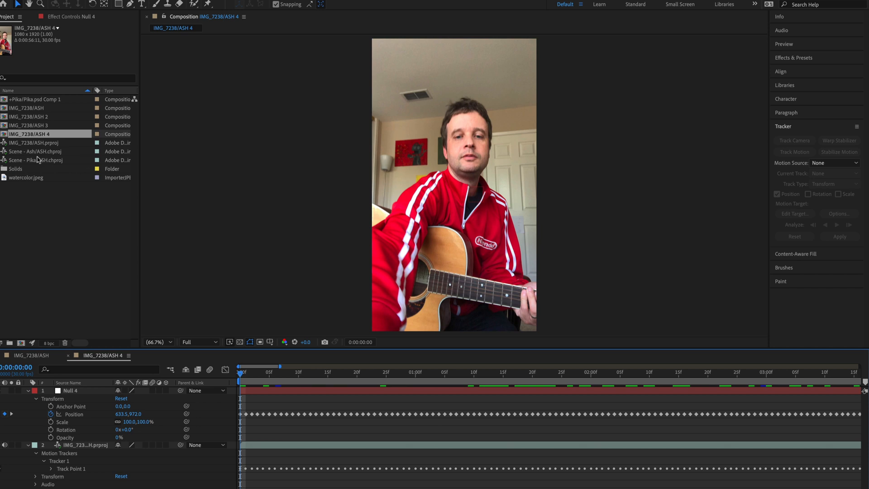
Select the Scene - Ash/ASH.chproj item in the Project panel
{"action": "left_click", "coordinate": [36, 151]}
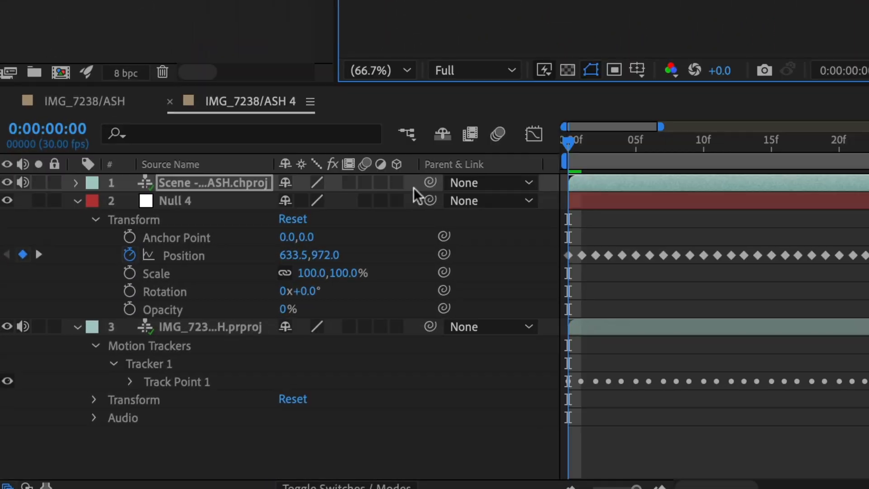
{"action": "mouse_move", "coordinate": [429, 183]}
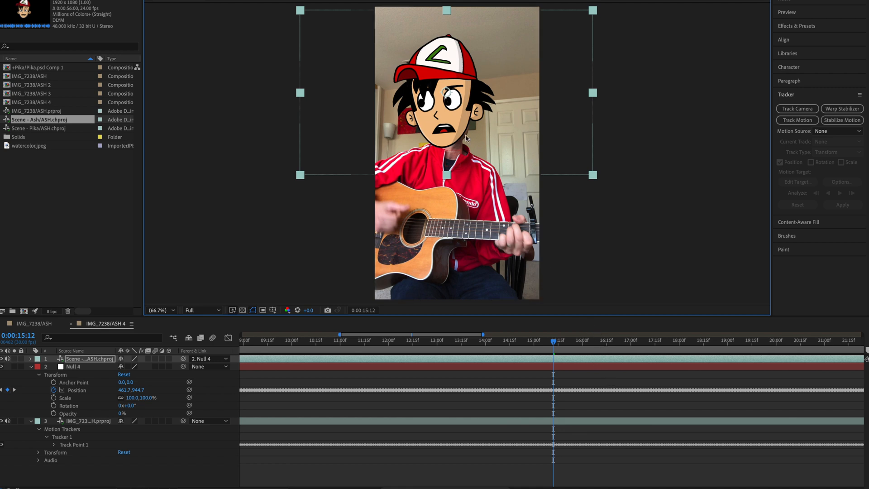
{"action": "left_click", "coordinate": [161, 310]}
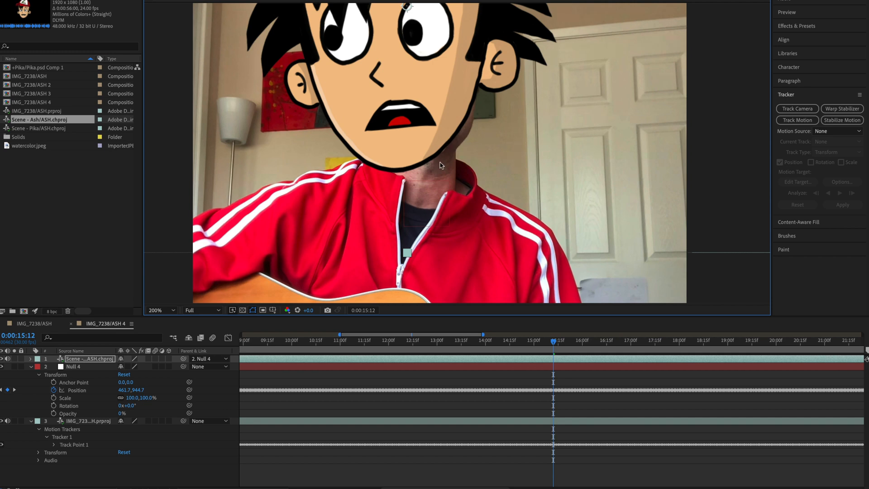
{"action": "mouse_move", "coordinate": [492, 204]}
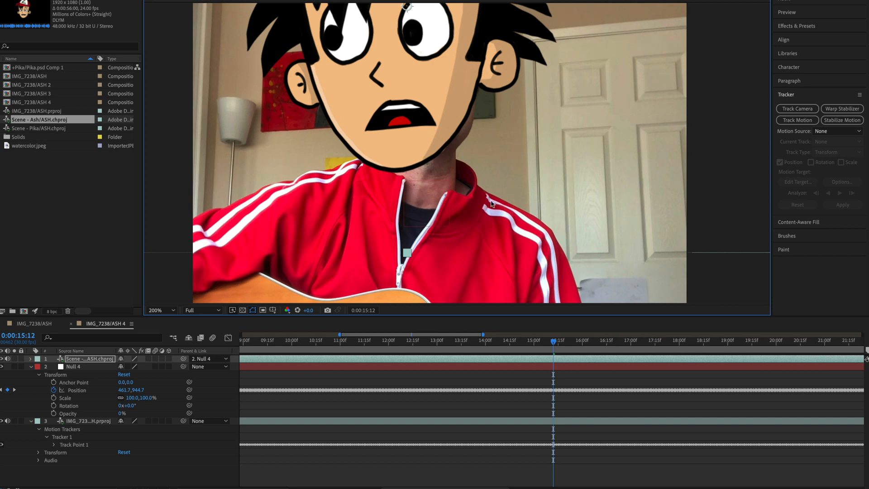
{"action": "mouse_move", "coordinate": [564, 340]}
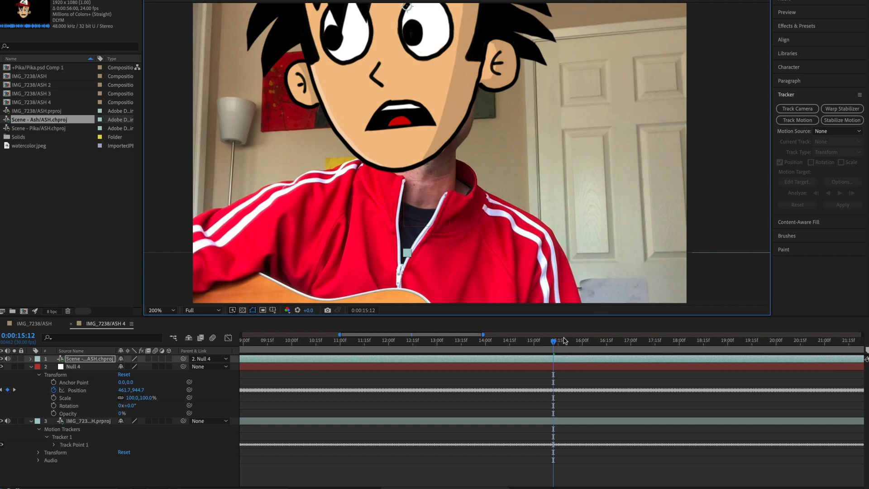
{"action": "left_click", "coordinate": [402, 340]}
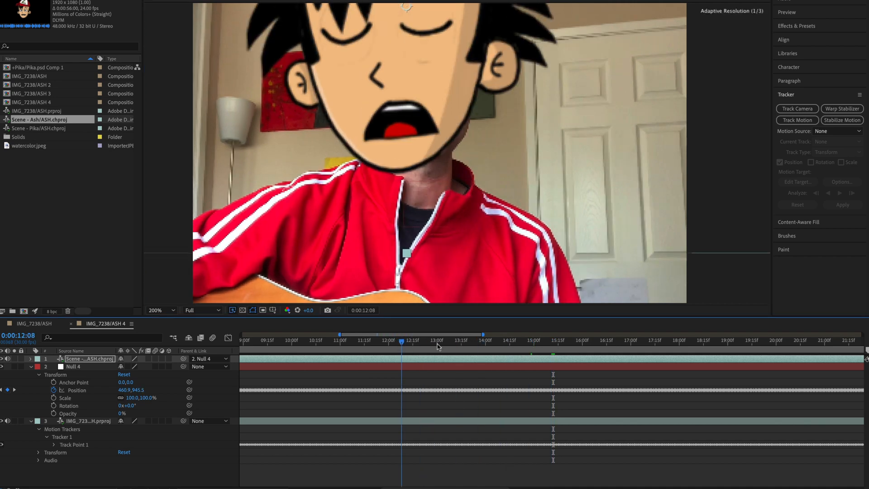
{"action": "left_click", "coordinate": [442, 340]}
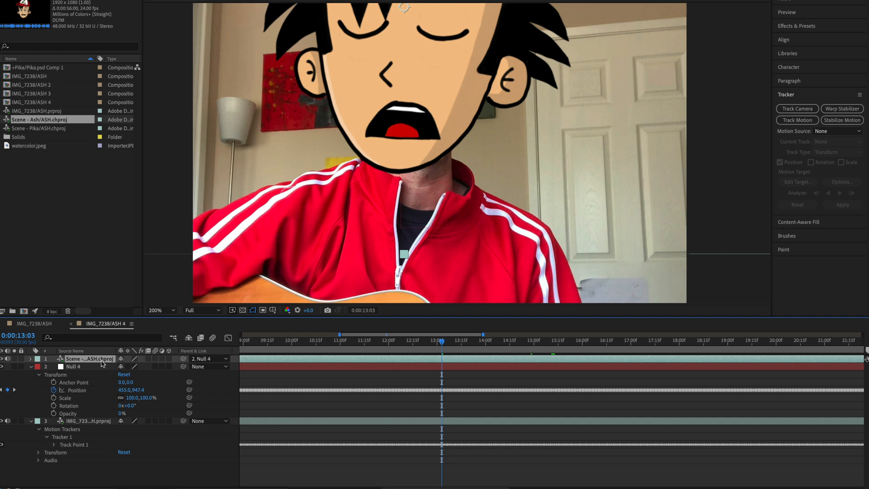
Start Position keyframes on the head layer and realign the head over the face later
{"action": "left_click", "coordinate": [31, 359]}
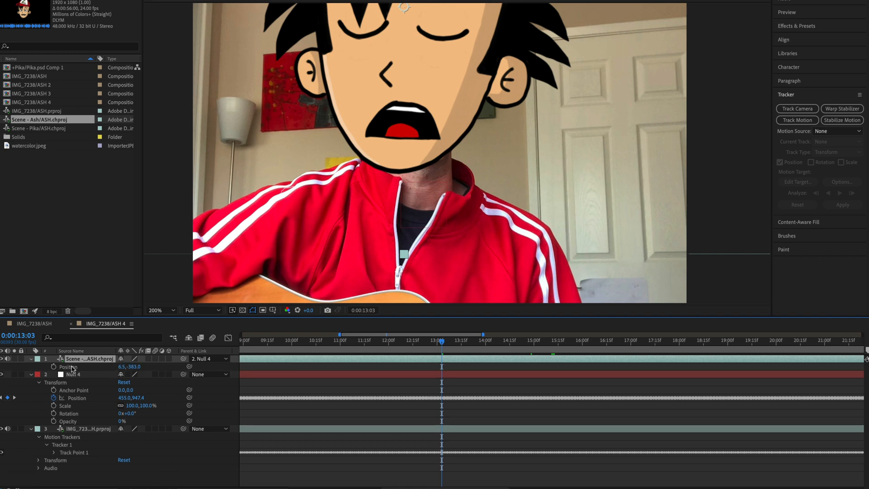
{"action": "left_click", "coordinate": [77, 366]}
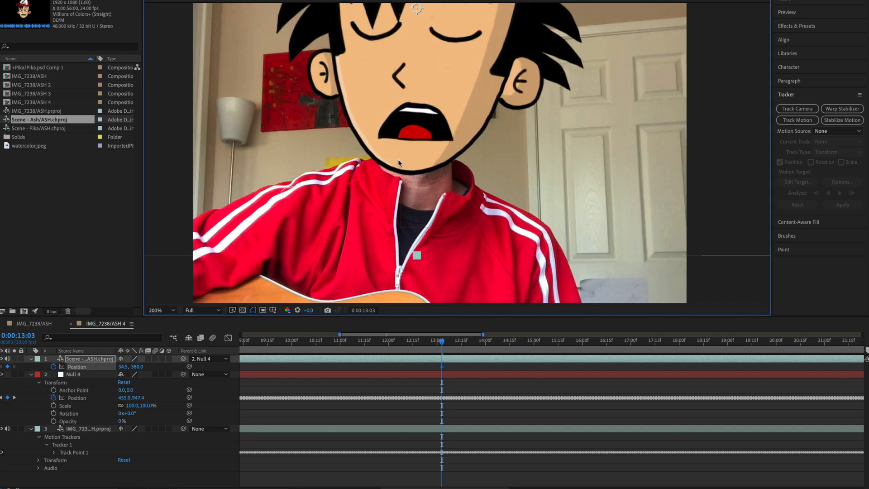
{"action": "left_click", "coordinate": [629, 340]}
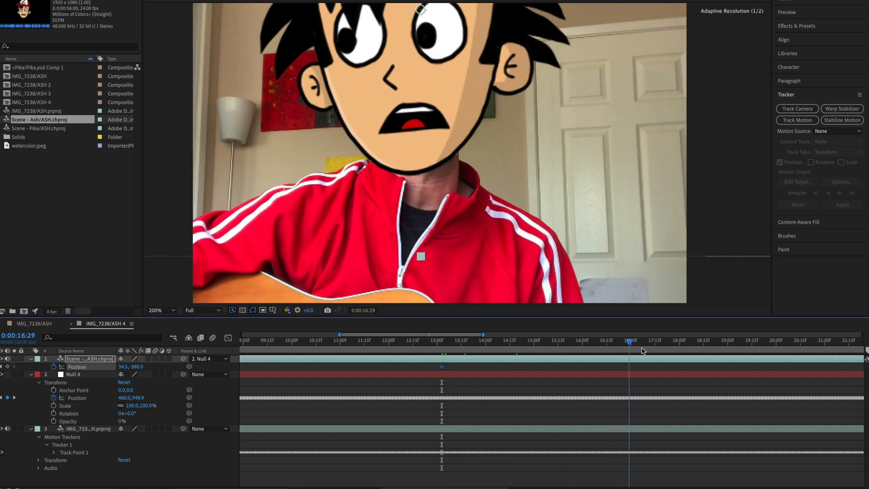
{"action": "left_click", "coordinate": [661, 340]}
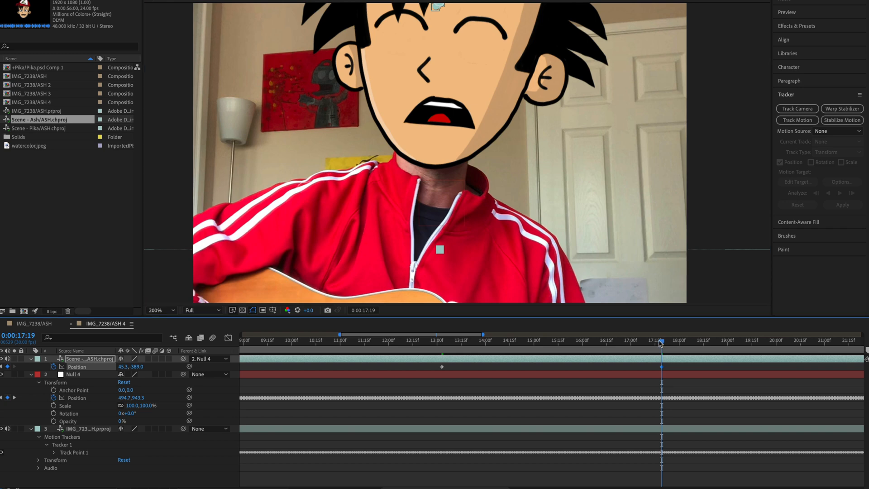
Check the head alignment at earlier and later frames, then switch to IMG_7238/ASH
{"action": "left_click", "coordinate": [560, 340]}
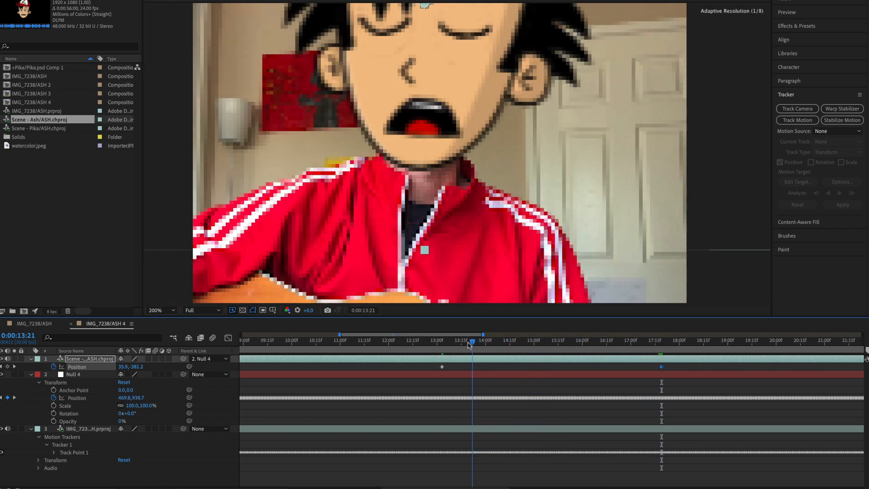
{"action": "left_click", "coordinate": [624, 339]}
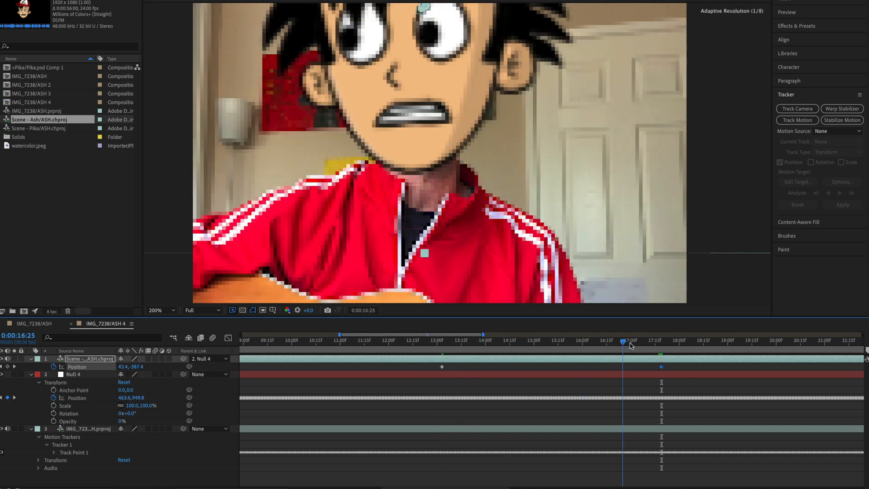
{"action": "left_click", "coordinate": [313, 345]}
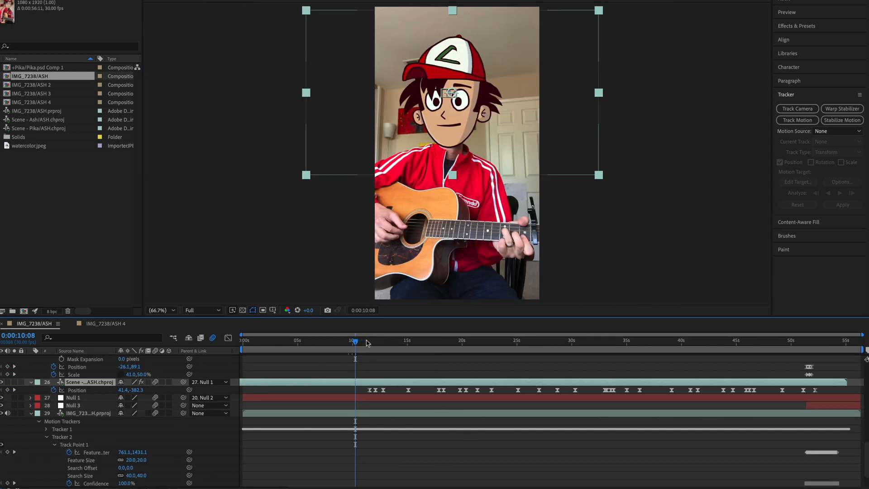
Scrub the portrait clip to review head tracking, then show the head's Hue/Saturation settings
{"action": "left_click", "coordinate": [494, 340]}
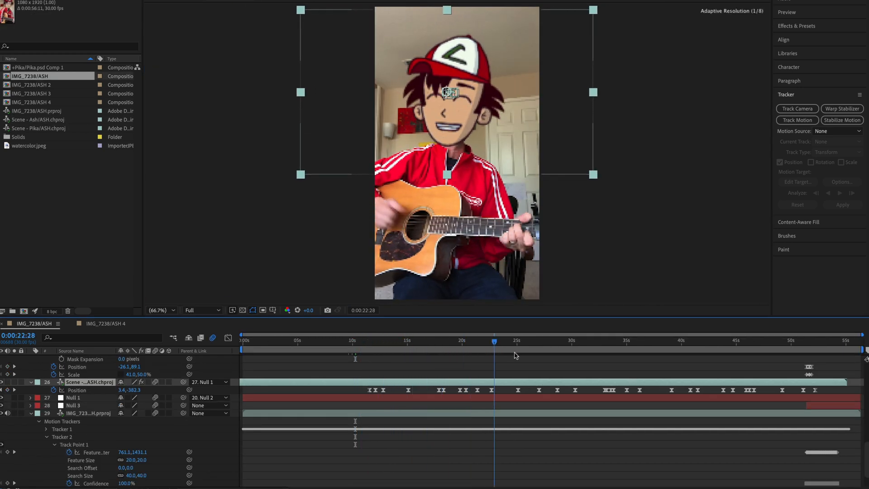
{"action": "left_click", "coordinate": [681, 341]}
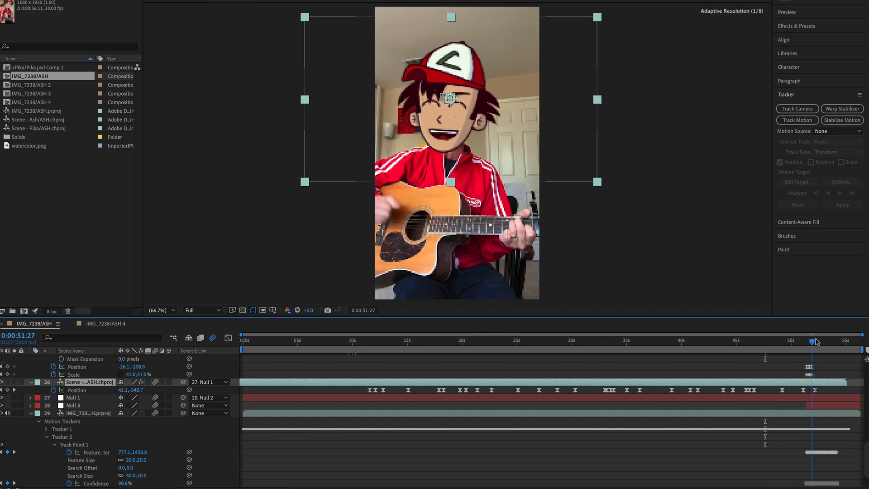
{"action": "left_click", "coordinate": [363, 340]}
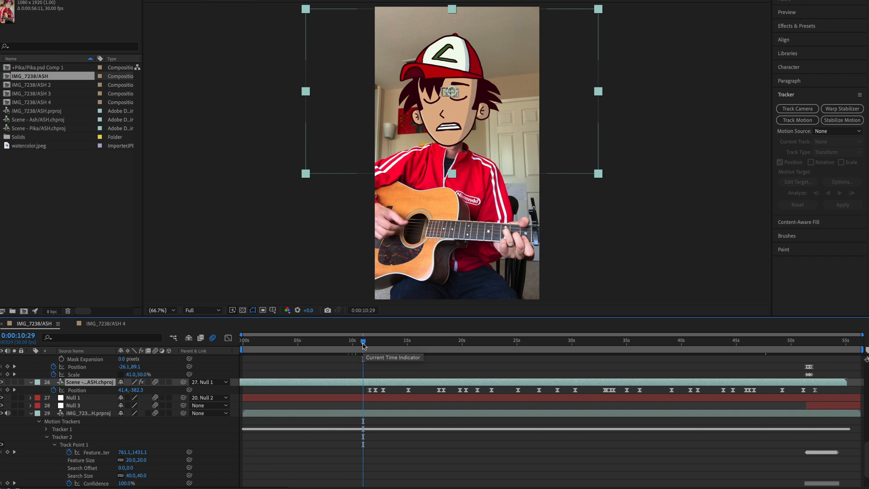
{"action": "mouse_move", "coordinate": [363, 344]}
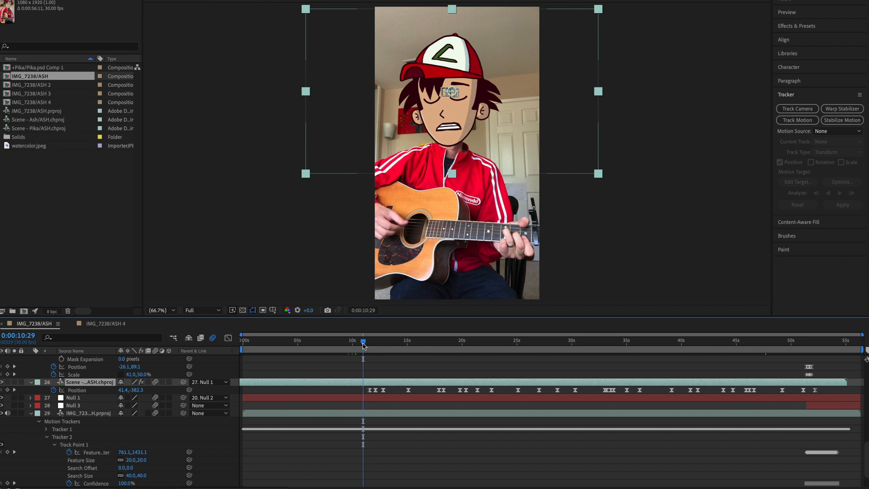
{"action": "left_click", "coordinate": [549, 341]}
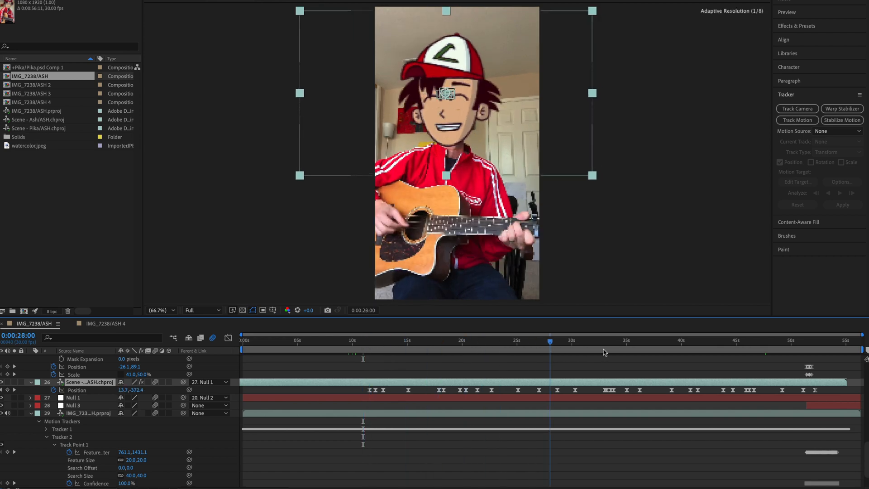
{"action": "left_click", "coordinate": [338, 340]}
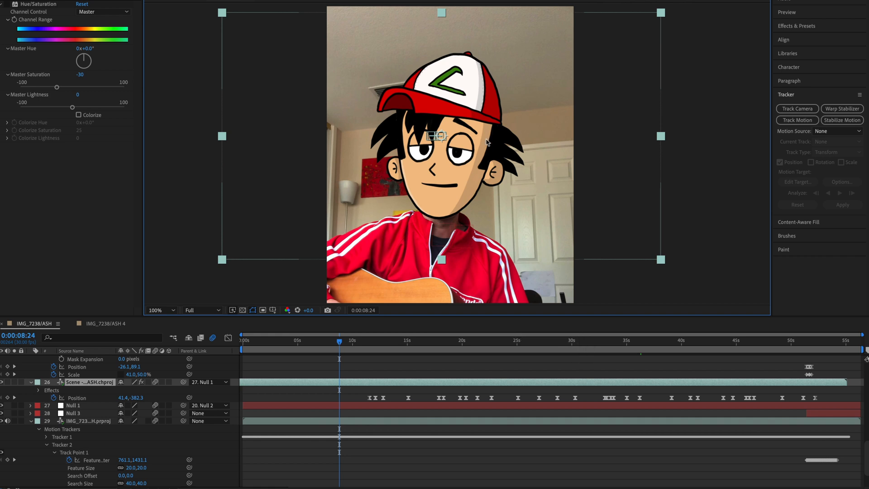
{"action": "mouse_move", "coordinate": [433, 62]}
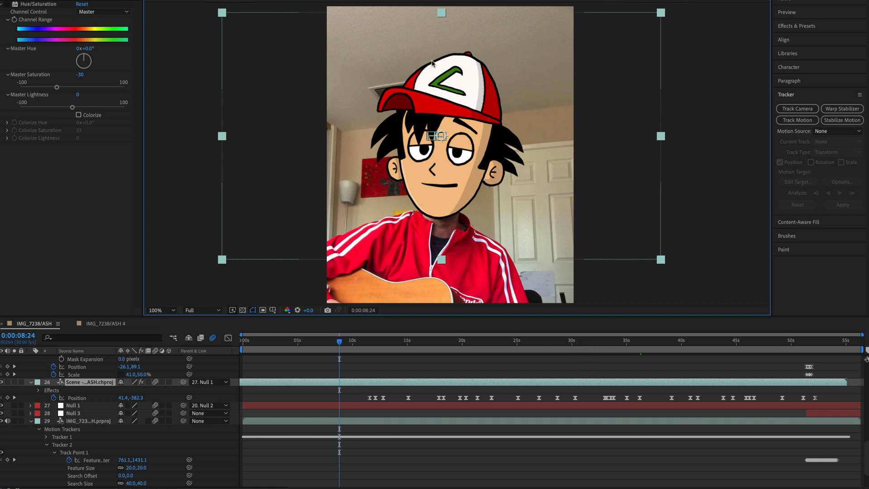
{"action": "mouse_move", "coordinate": [407, 146]}
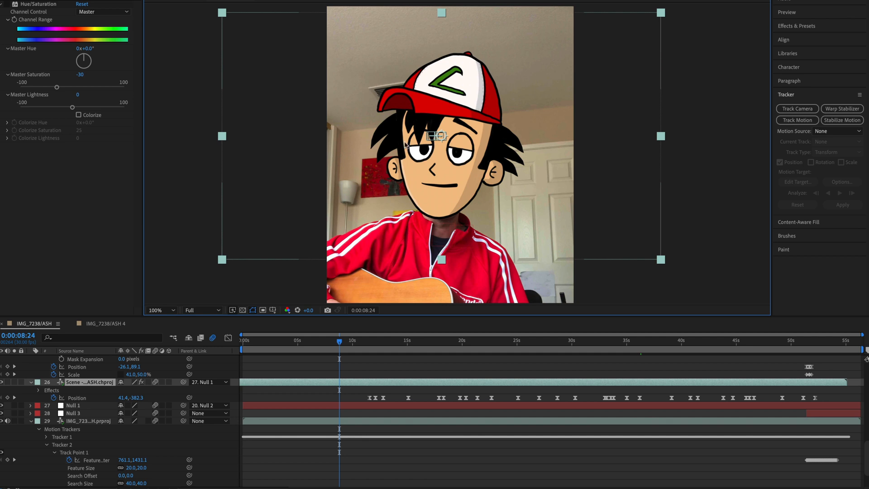
{"action": "mouse_move", "coordinate": [513, 253]}
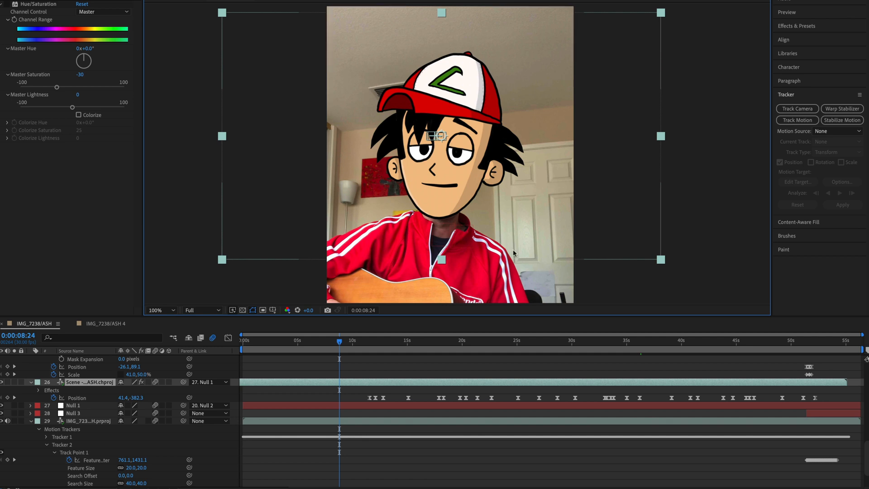
{"action": "mouse_move", "coordinate": [507, 282]}
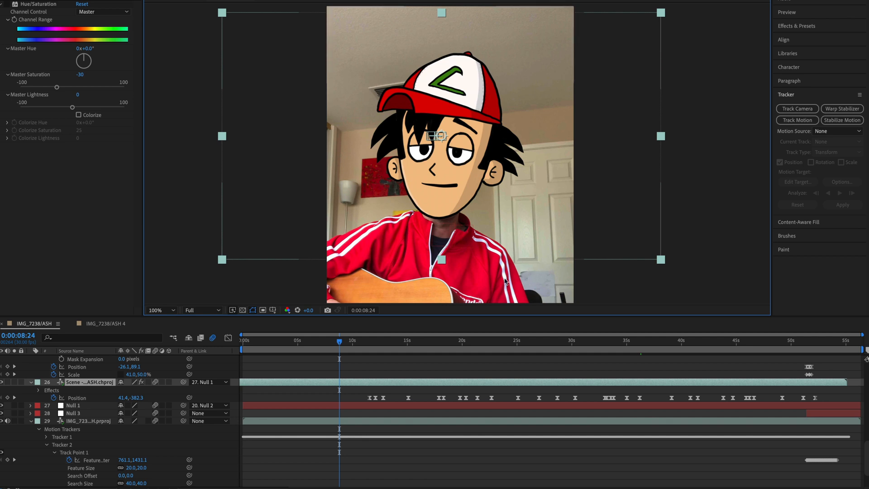
{"action": "mouse_move", "coordinate": [531, 281]}
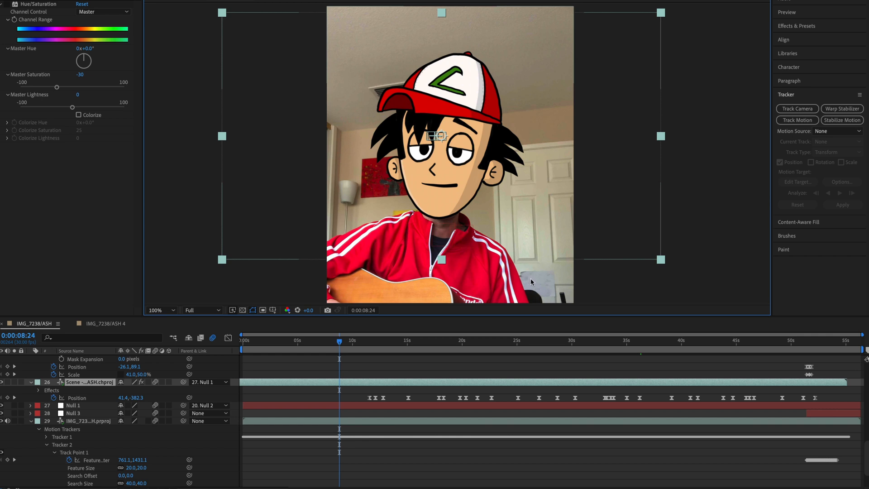
{"action": "mouse_move", "coordinate": [375, 379]}
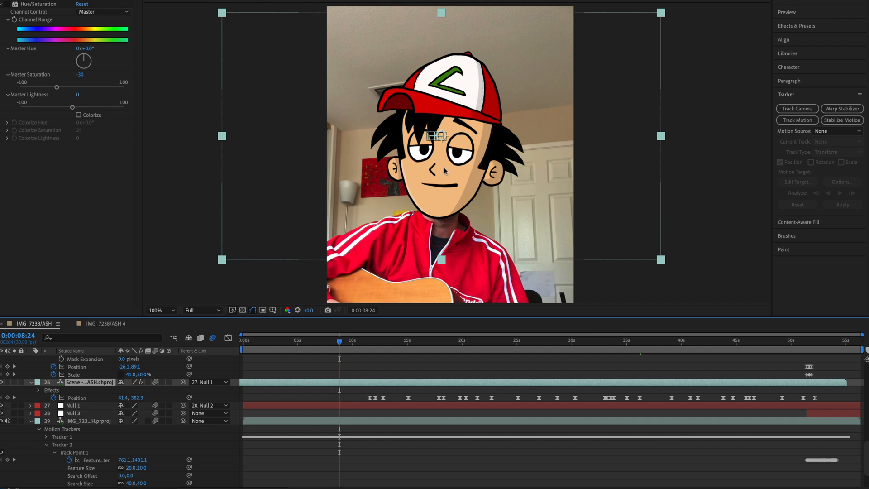
{"action": "mouse_move", "coordinate": [494, 269]}
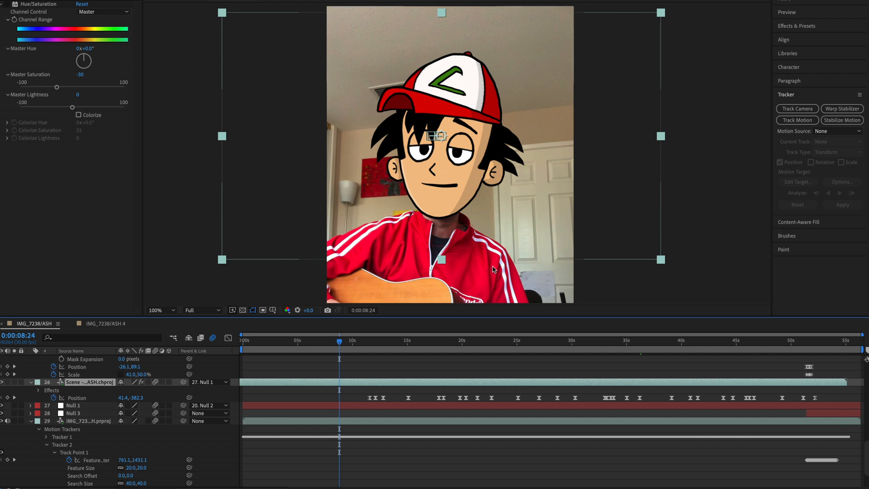
{"action": "mouse_move", "coordinate": [354, 387]}
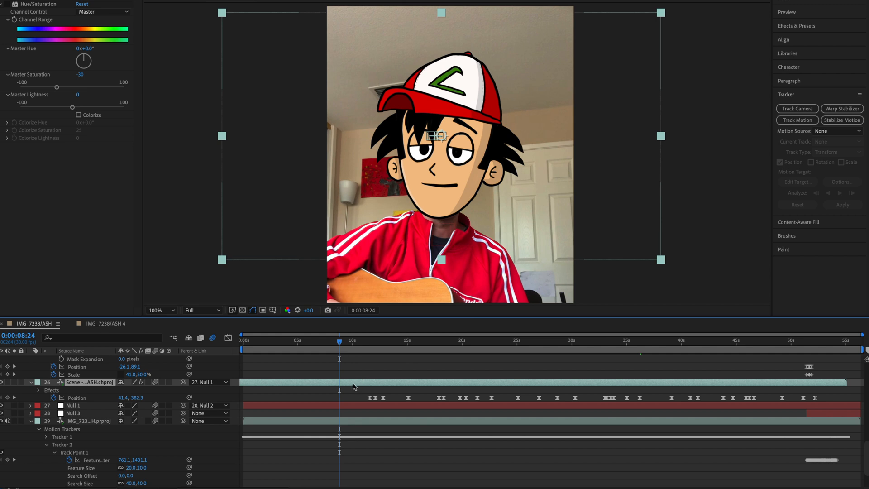
{"action": "mouse_move", "coordinate": [304, 387]}
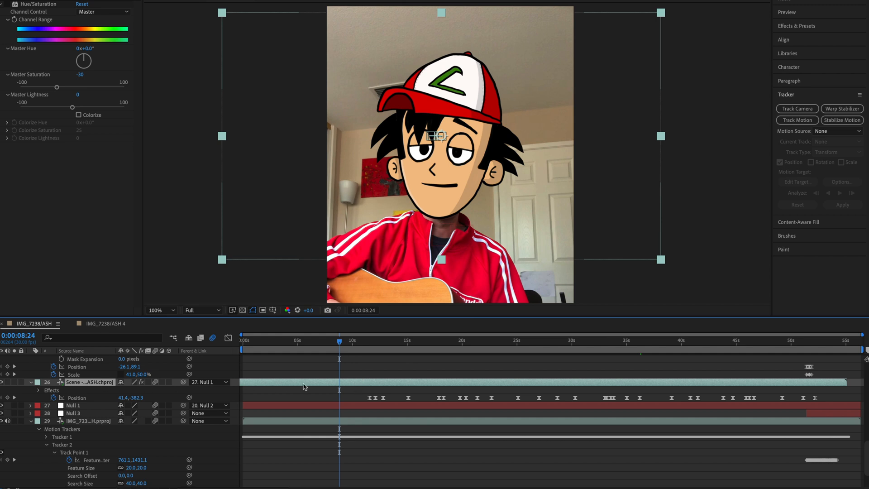
{"action": "mouse_move", "coordinate": [326, 398]}
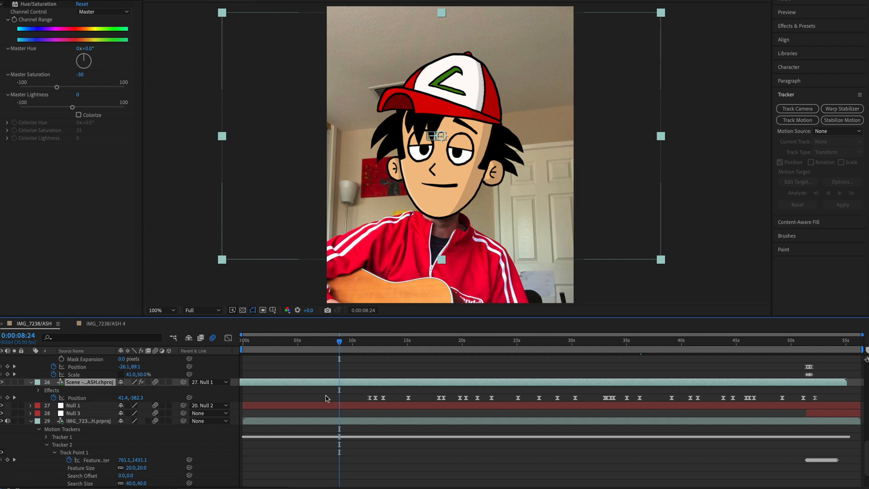
Add Levels (Individual Controls) to the Ash head and set its Channel to Red
{"action": "left_click", "coordinate": [107, 7]}
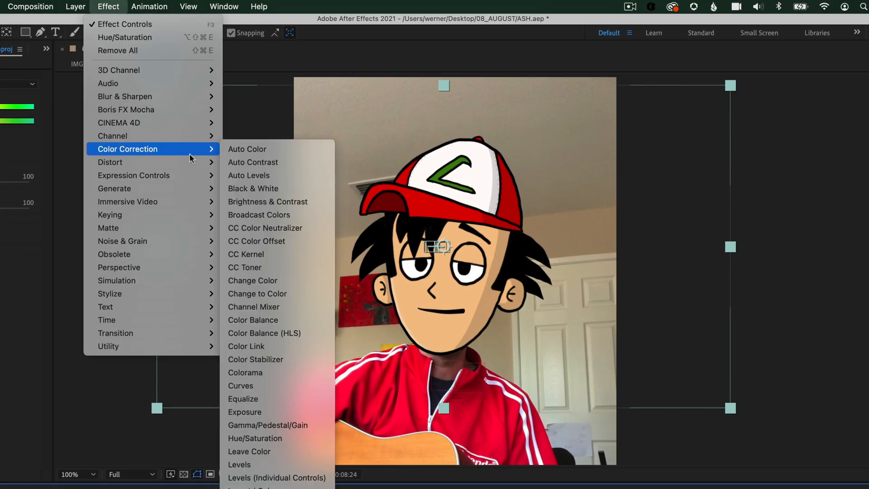
{"action": "mouse_move", "coordinate": [276, 477]}
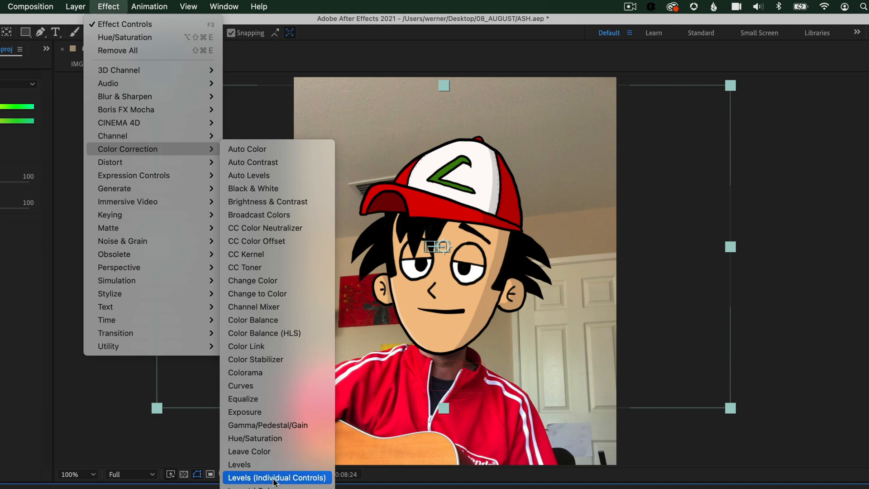
{"action": "left_click", "coordinate": [277, 477]}
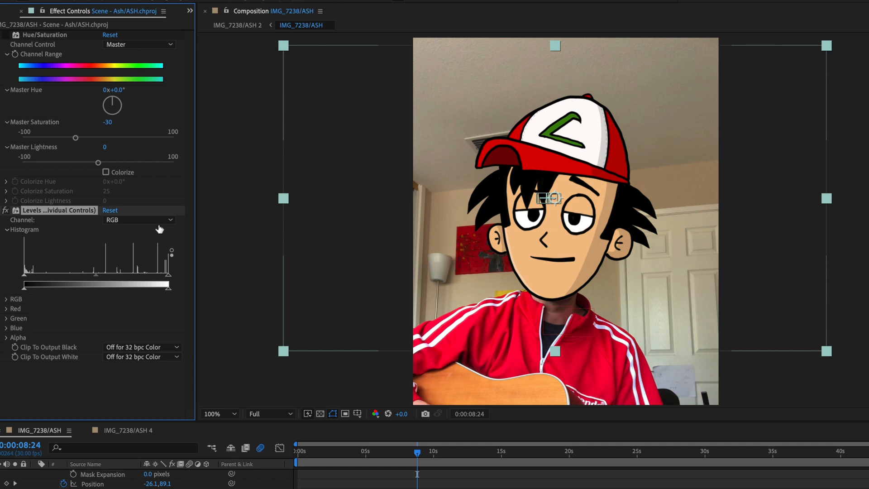
{"action": "mouse_move", "coordinate": [461, 305]}
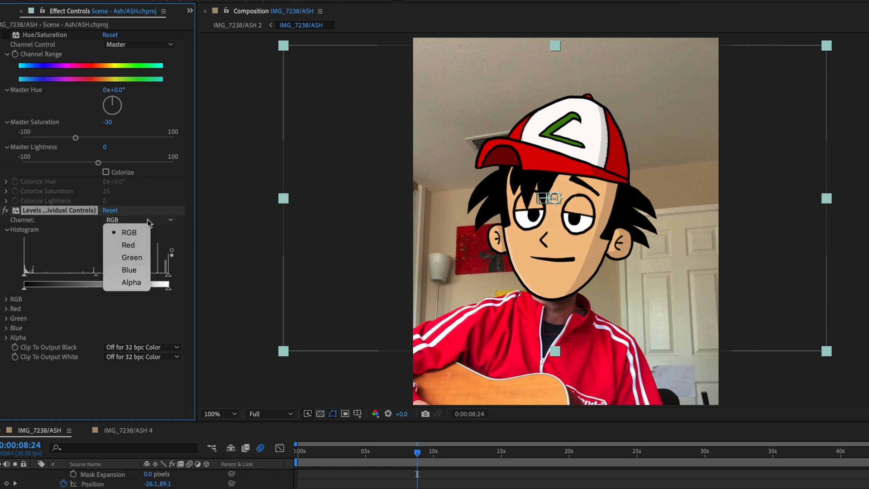
{"action": "mouse_move", "coordinate": [129, 245]}
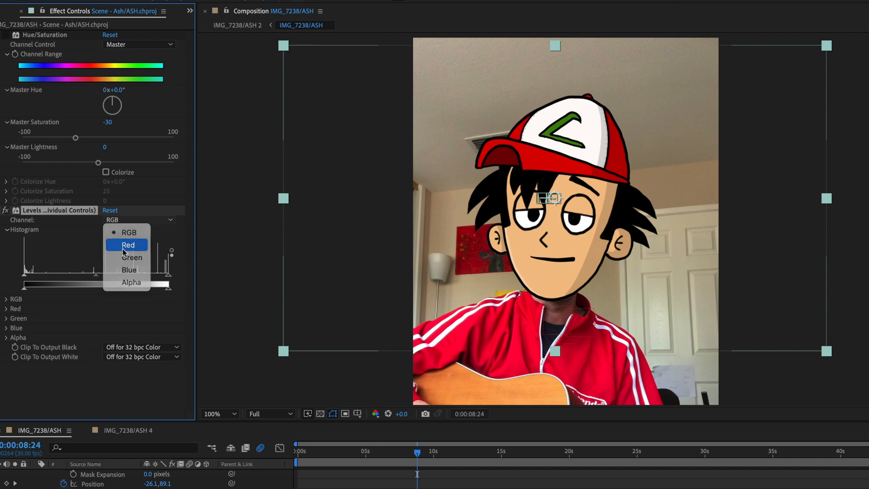
{"action": "left_click", "coordinate": [128, 245]}
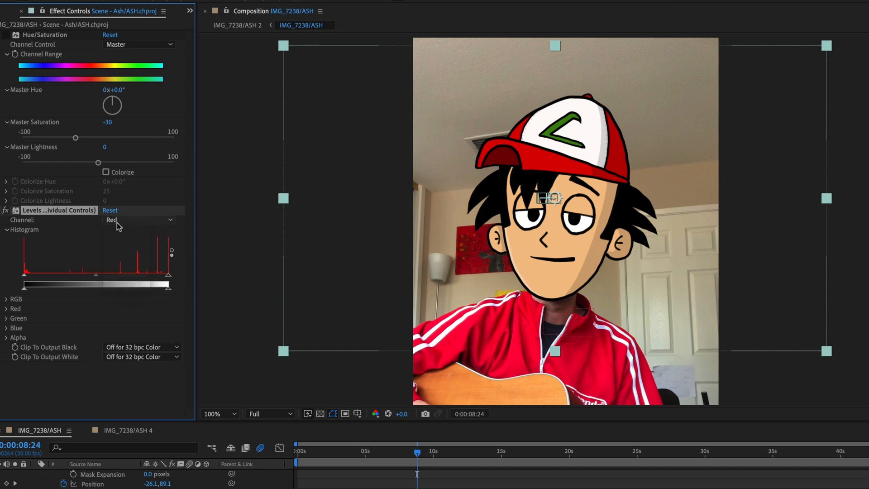
{"action": "left_click", "coordinate": [141, 220]}
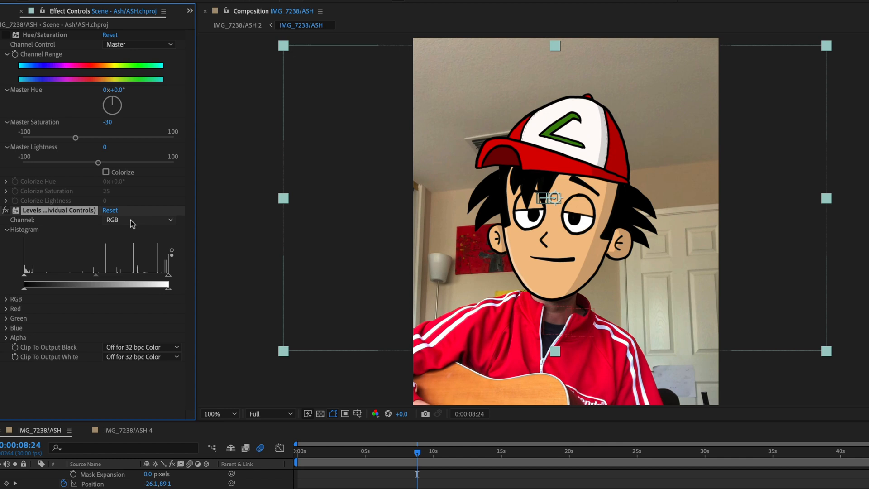
{"action": "left_click", "coordinate": [139, 220]}
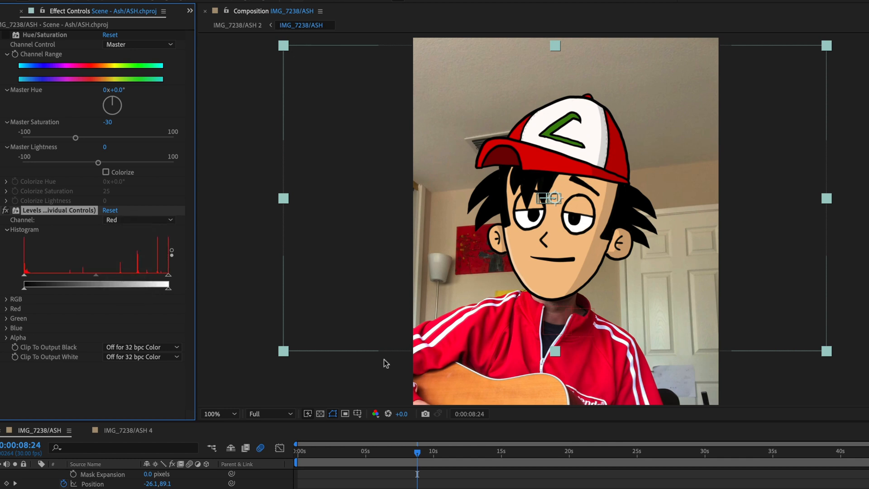
{"action": "mouse_move", "coordinate": [376, 421]}
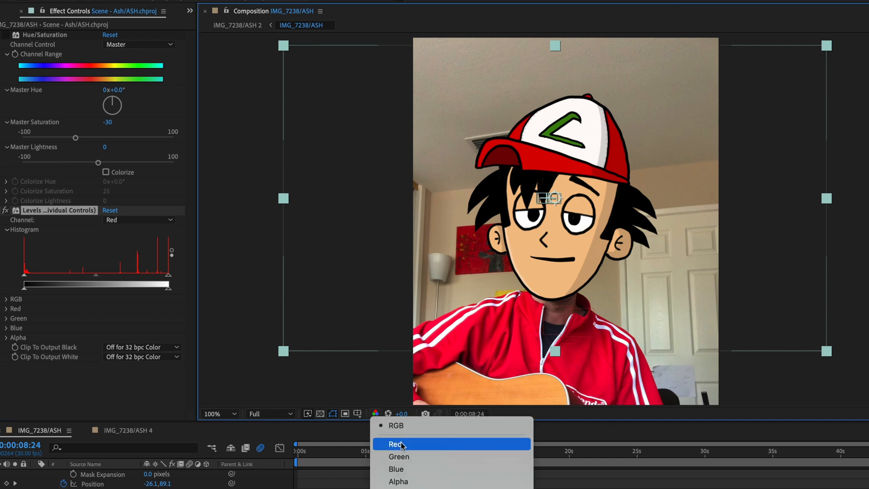
Show only the red channel in the composition preview
{"action": "left_click", "coordinate": [396, 443]}
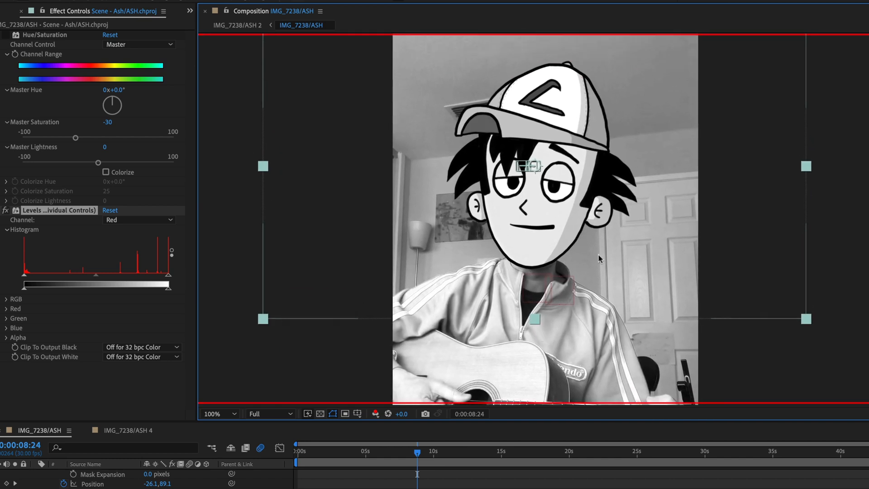
{"action": "mouse_move", "coordinate": [612, 247]}
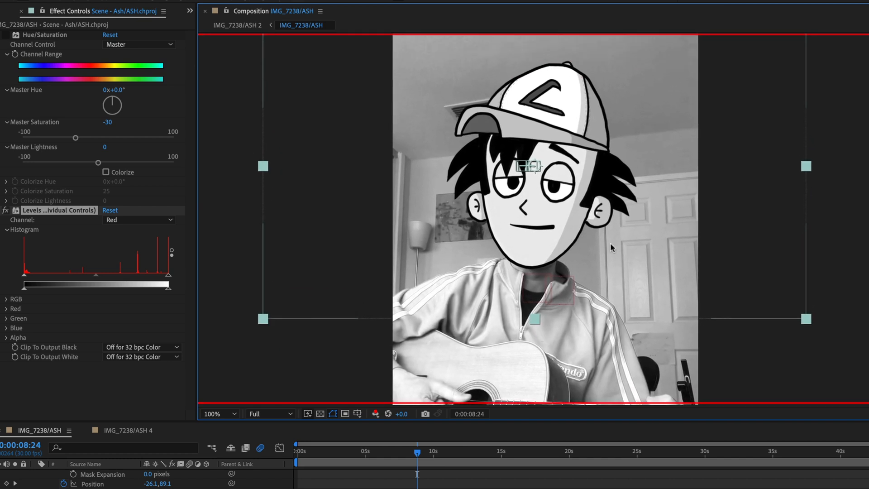
{"action": "mouse_move", "coordinate": [617, 184]}
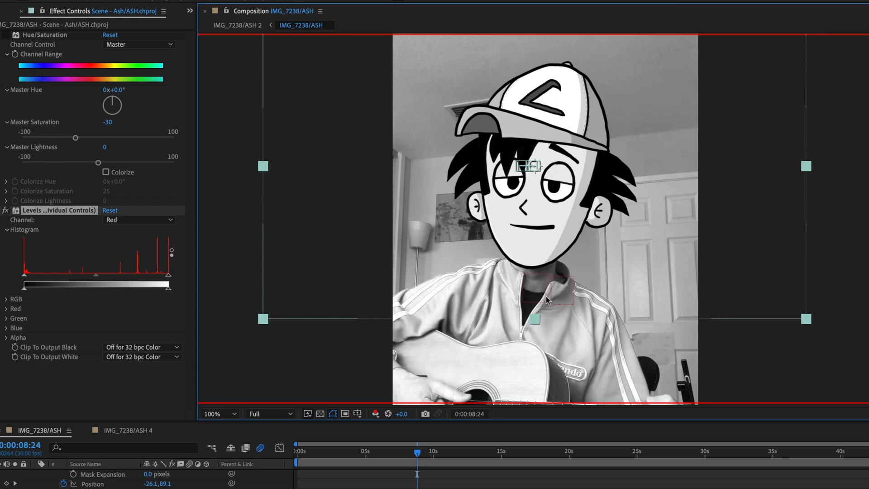
{"action": "mouse_move", "coordinate": [613, 299]}
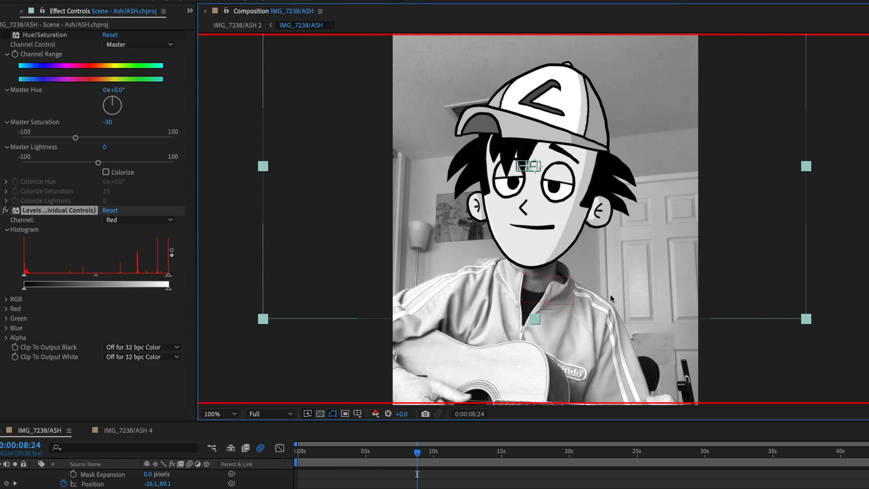
{"action": "mouse_move", "coordinate": [561, 331]}
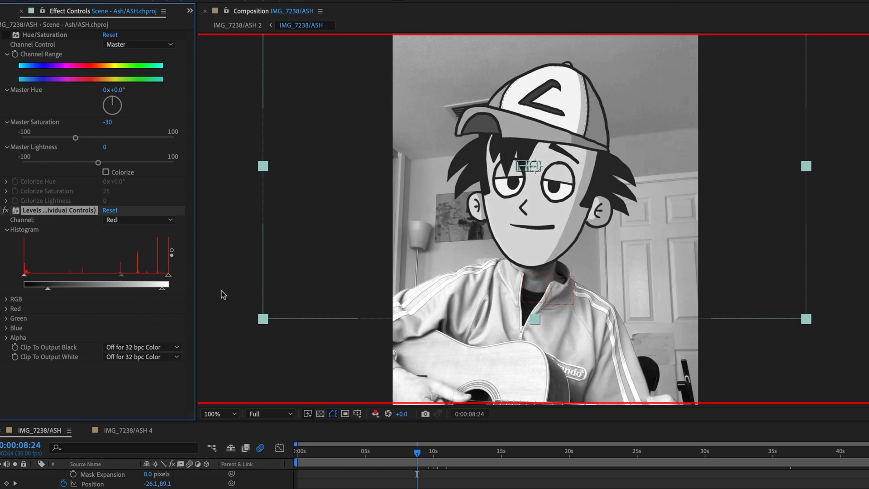
{"action": "mouse_move", "coordinate": [357, 333]}
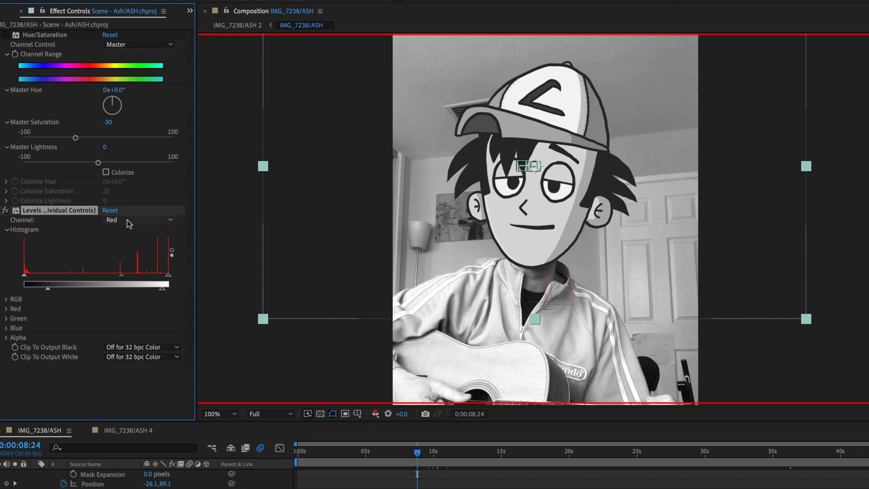
{"action": "mouse_move", "coordinate": [127, 261]}
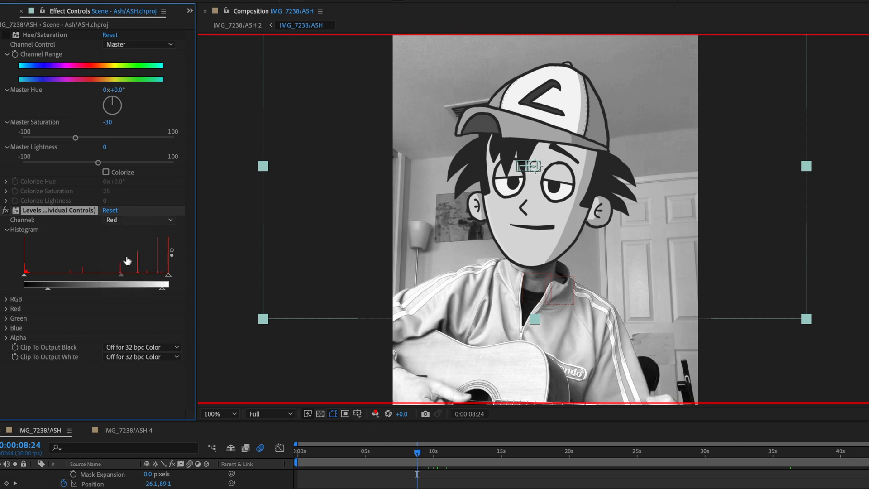
Switch the head's Levels channel to Green, then Blue, then back to RGB
{"action": "left_click", "coordinate": [140, 219]}
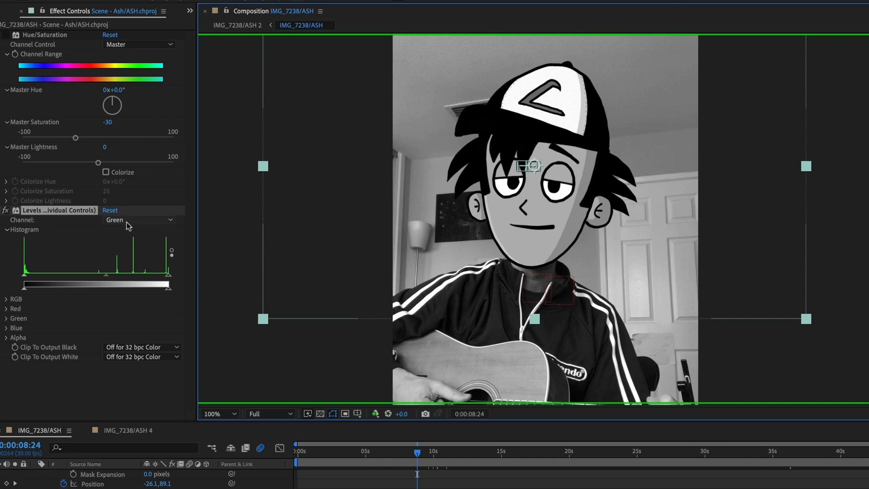
{"action": "left_click", "coordinate": [140, 220]}
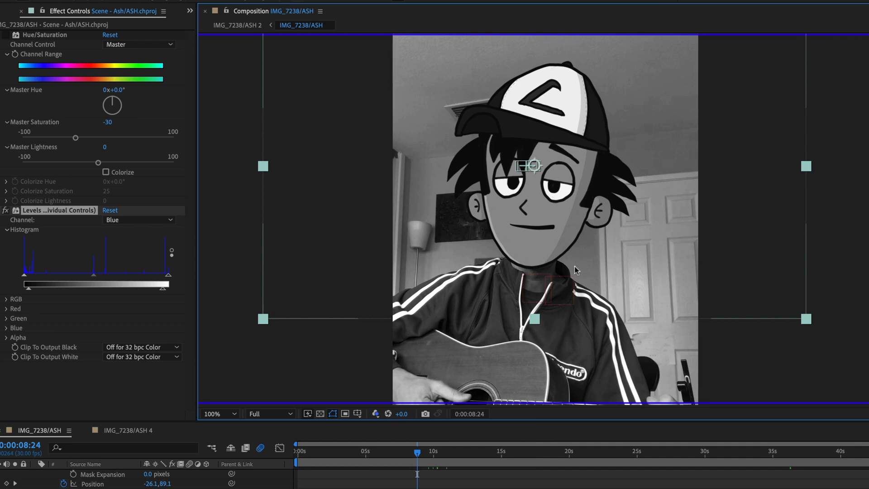
{"action": "left_click", "coordinate": [138, 220]}
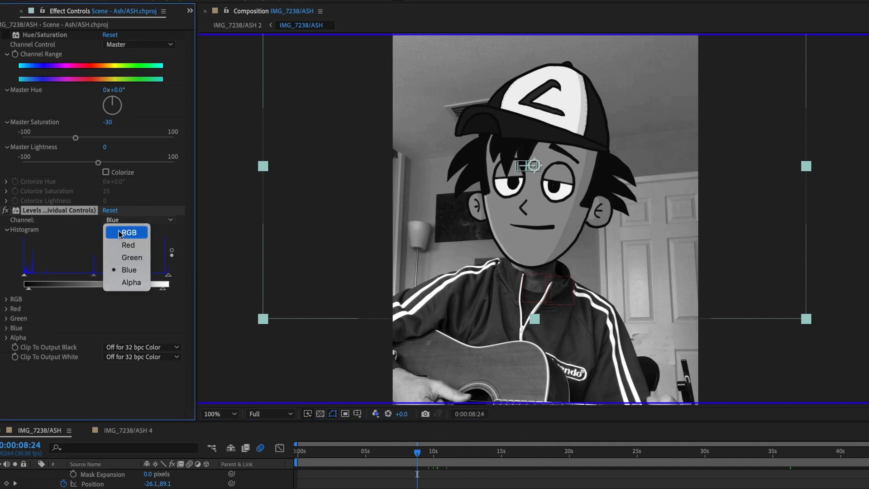
{"action": "left_click", "coordinate": [127, 232]}
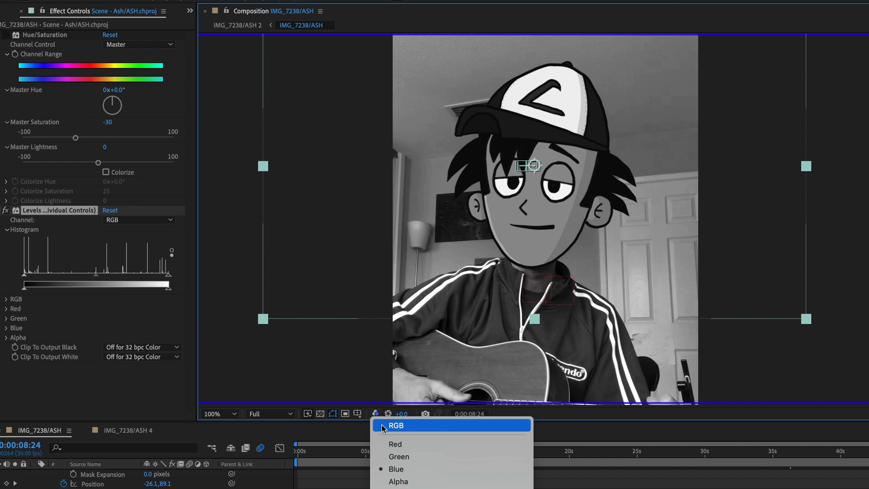
Restore the RGB preview, raise the head's Master Saturation to compare, then return it to -30
{"action": "left_click", "coordinate": [395, 425]}
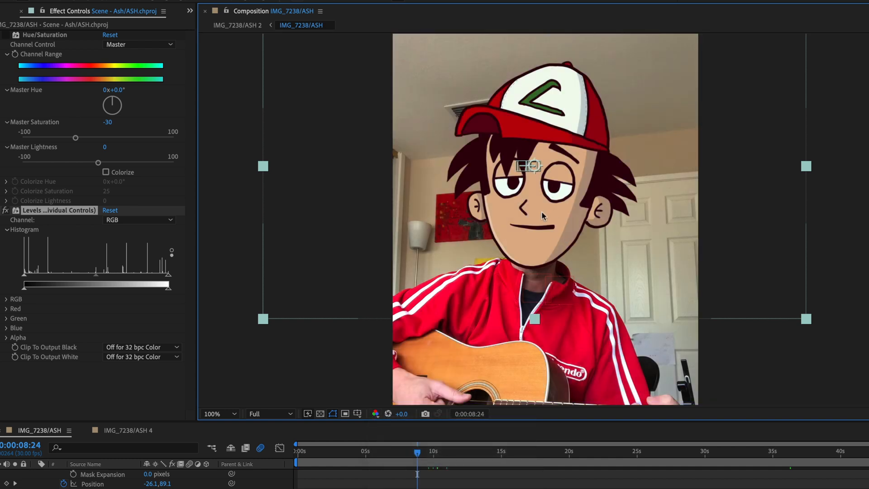
{"action": "mouse_move", "coordinate": [579, 346]}
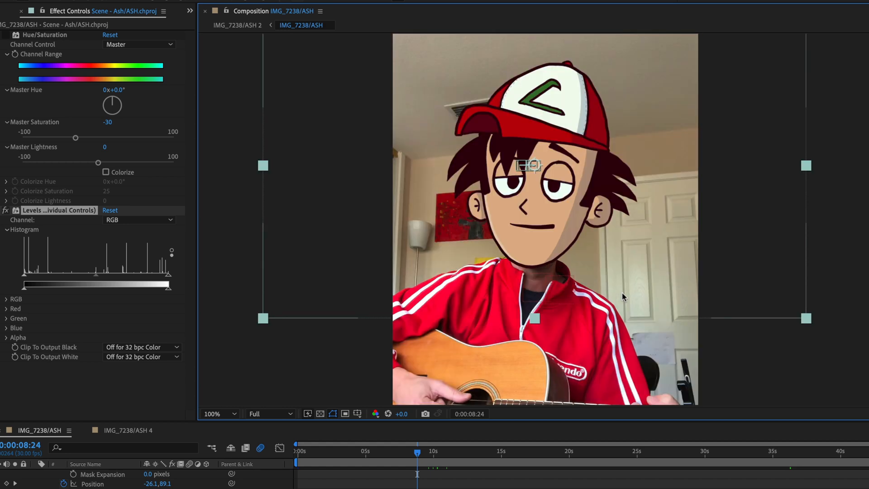
{"action": "mouse_move", "coordinate": [79, 148]}
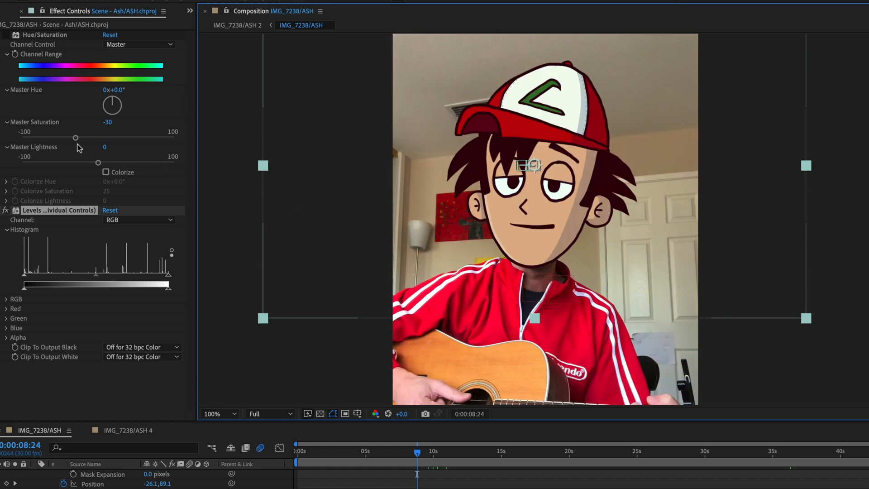
{"action": "left_click_drag", "start_coordinate": [74, 138], "coordinate": [77, 138]}
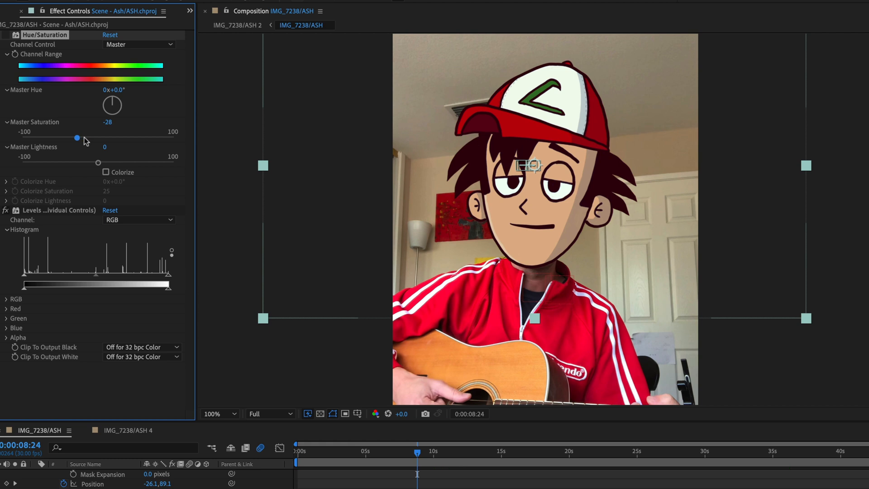
{"action": "left_click_drag", "start_coordinate": [77, 138], "coordinate": [101, 138]}
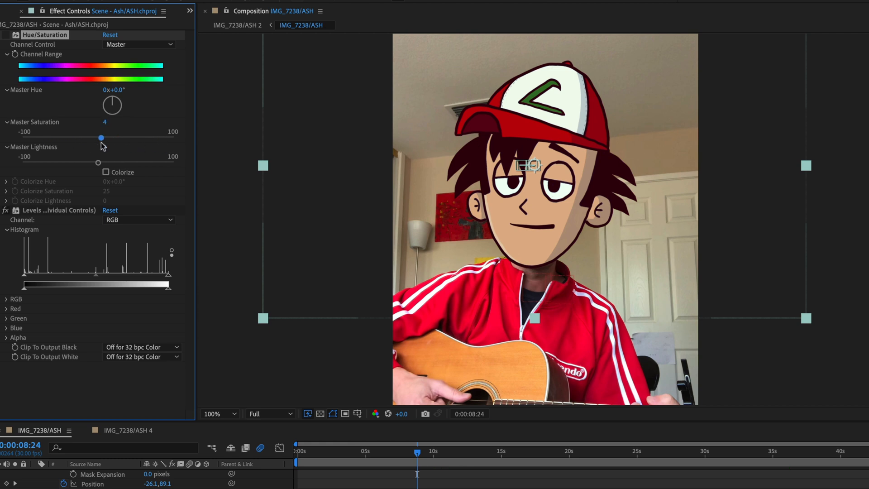
{"action": "left_click_drag", "start_coordinate": [101, 136], "coordinate": [76, 137]}
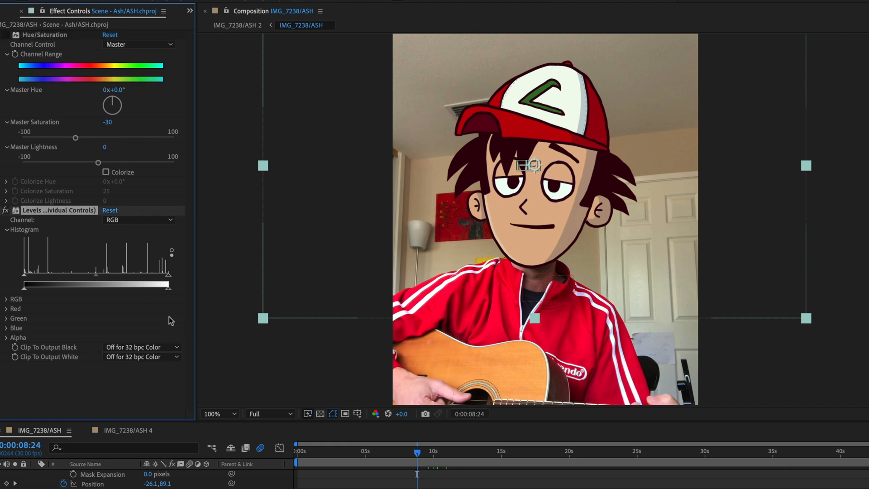
{"action": "mouse_move", "coordinate": [80, 217]}
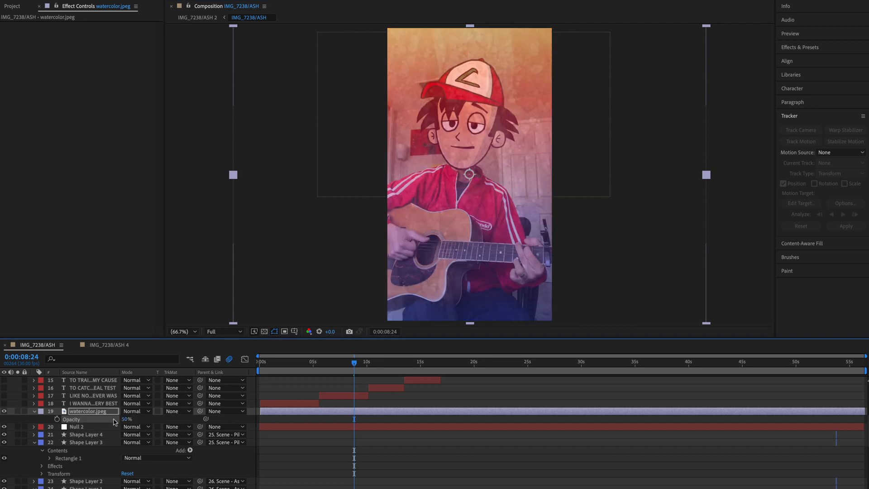
Change the watercolor.jpeg layer's blend mode from Normal to Overlay
{"action": "left_click", "coordinate": [136, 411]}
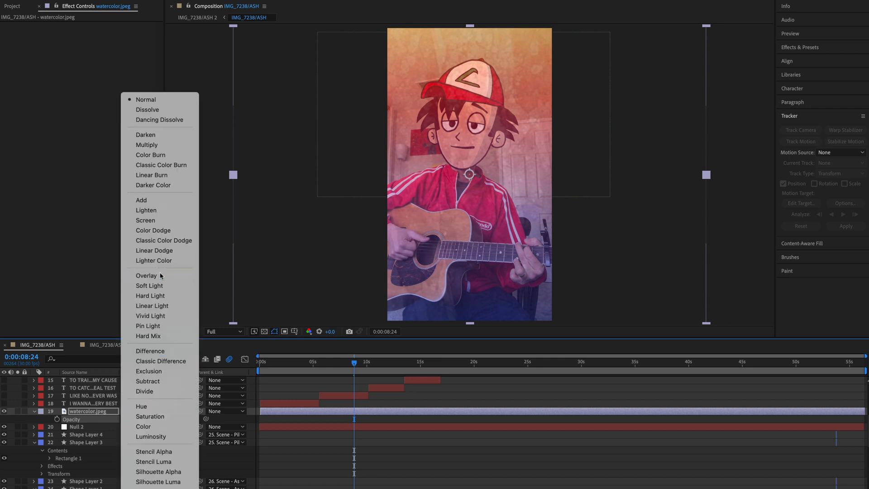
{"action": "left_click", "coordinate": [145, 276]}
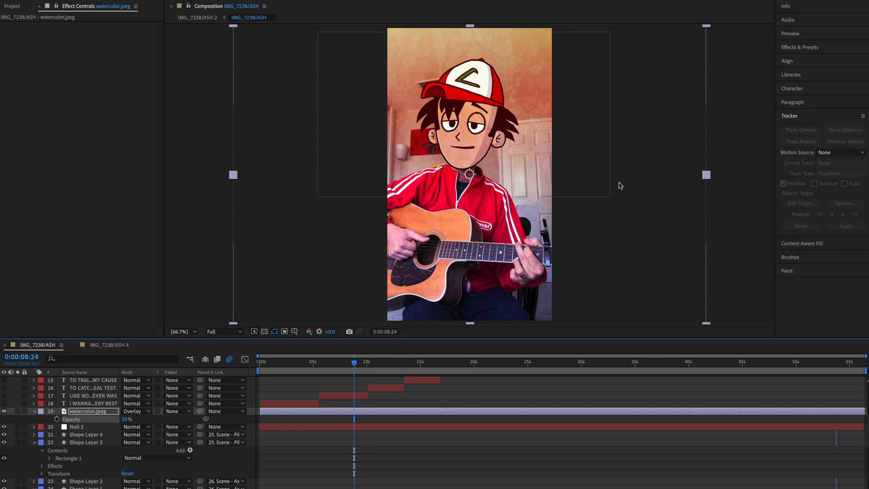
{"action": "mouse_move", "coordinate": [582, 420]}
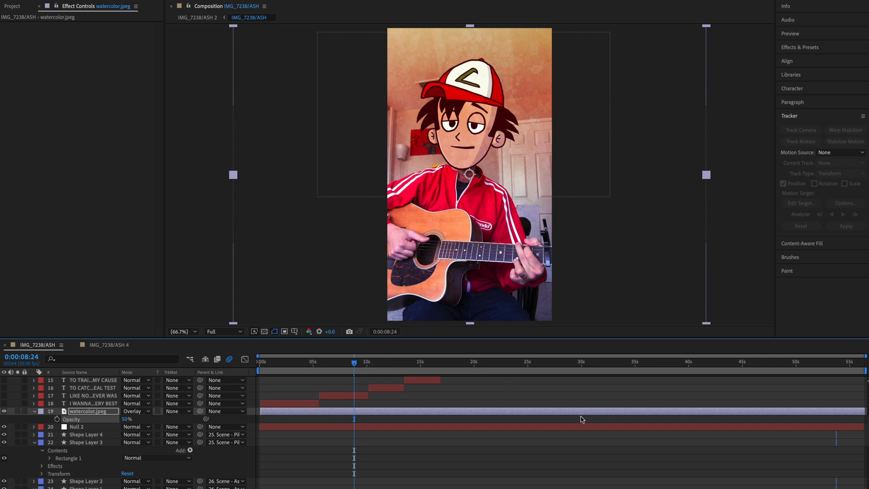
{"action": "mouse_move", "coordinate": [469, 398]}
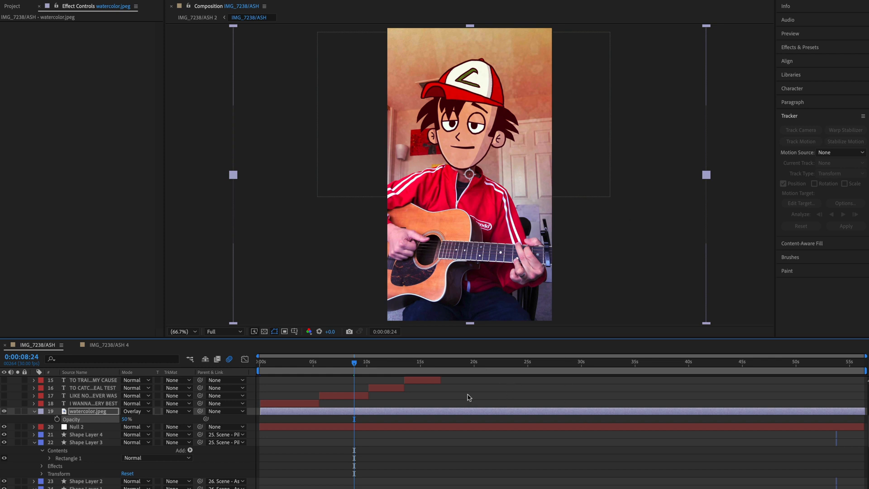